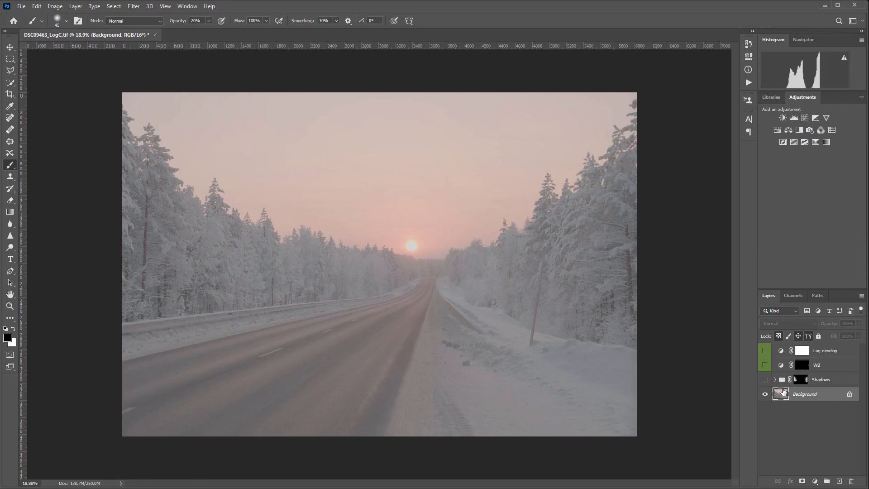
Make the WB and Log develop adjustment layers visible to reveal the developed sunset road photo
{"action": "left_click", "coordinate": [765, 353]}
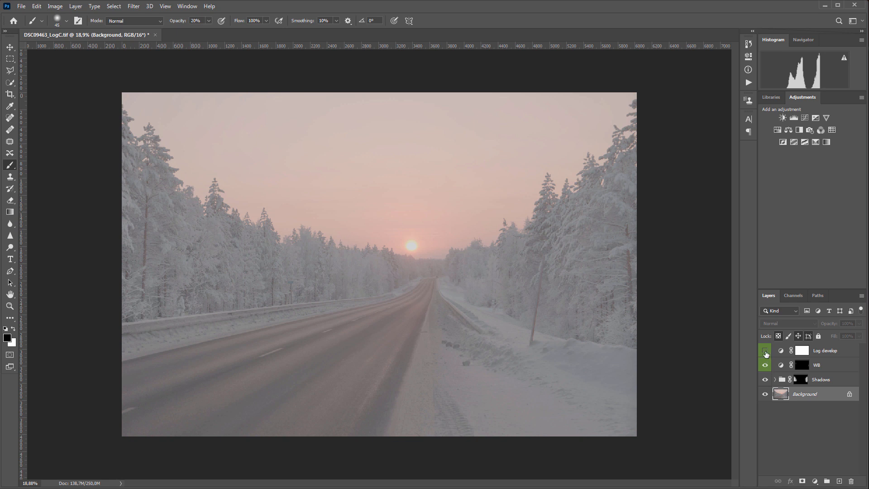
{"action": "left_click", "coordinate": [766, 364]}
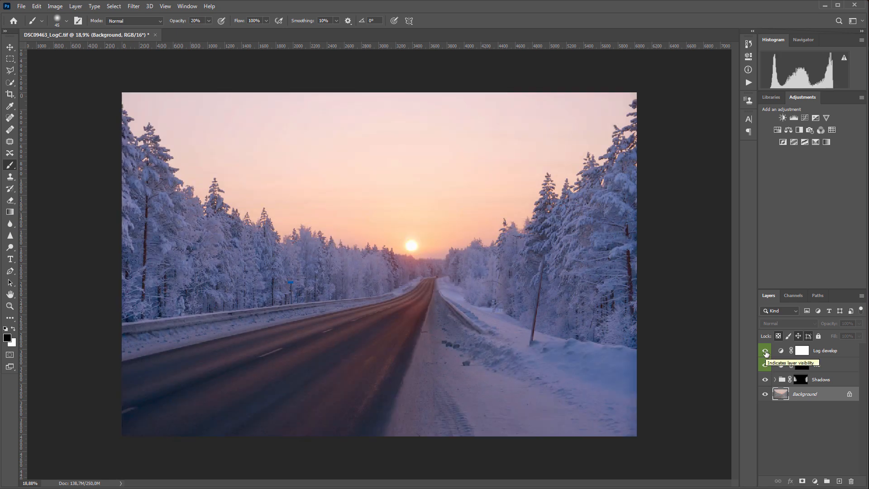
{"action": "left_click", "coordinate": [766, 352]}
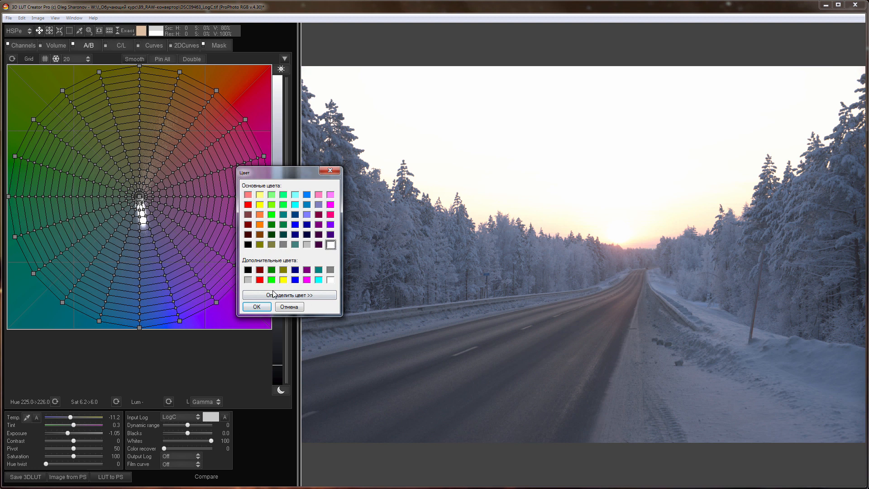
Choose a purple reference colour, darken exposure, raise contrast, lower the pivot and boost saturation
{"action": "left_click", "coordinate": [255, 307]}
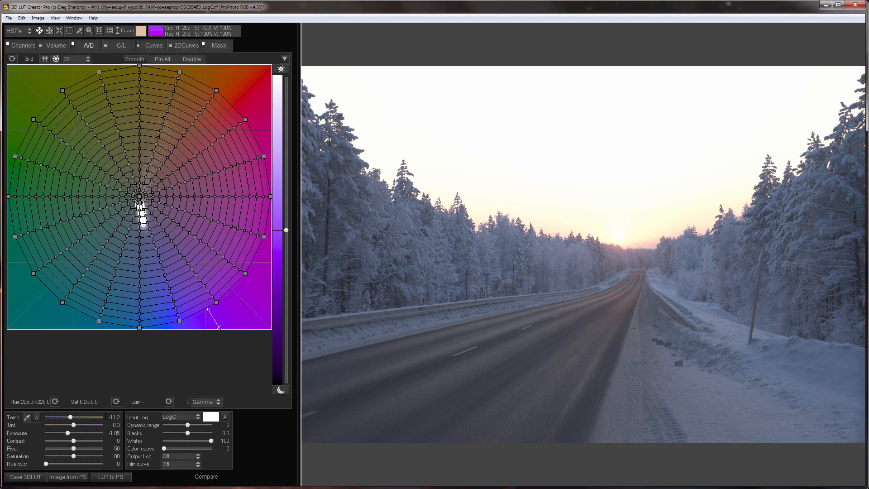
{"action": "left_click_drag", "start_coordinate": [74, 433], "coordinate": [52, 433]}
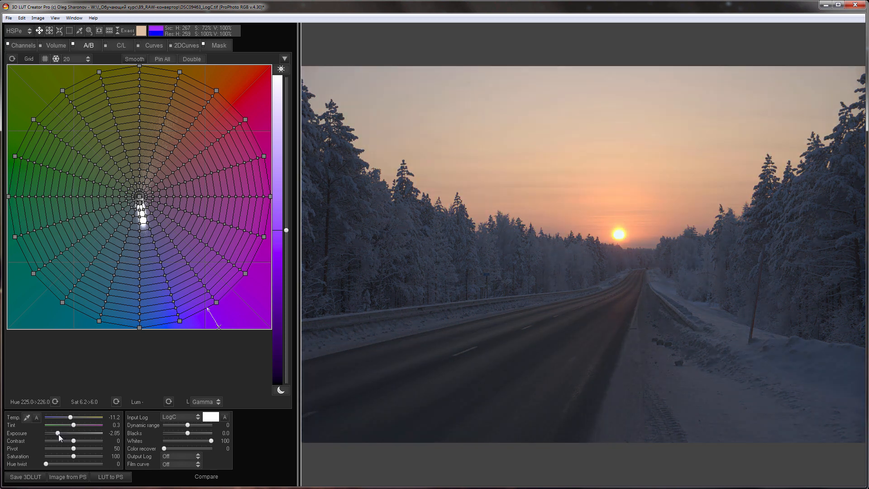
{"action": "left_click_drag", "start_coordinate": [56, 433], "coordinate": [52, 433]}
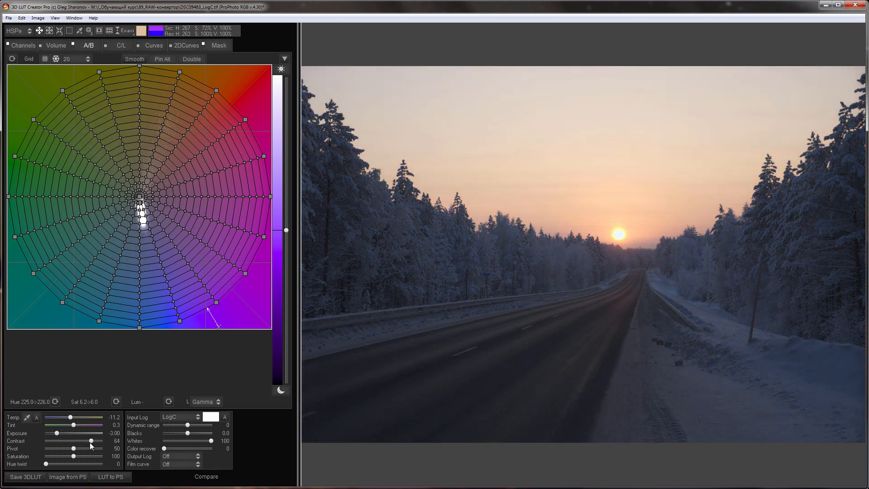
{"action": "left_click_drag", "start_coordinate": [83, 442], "coordinate": [92, 442]}
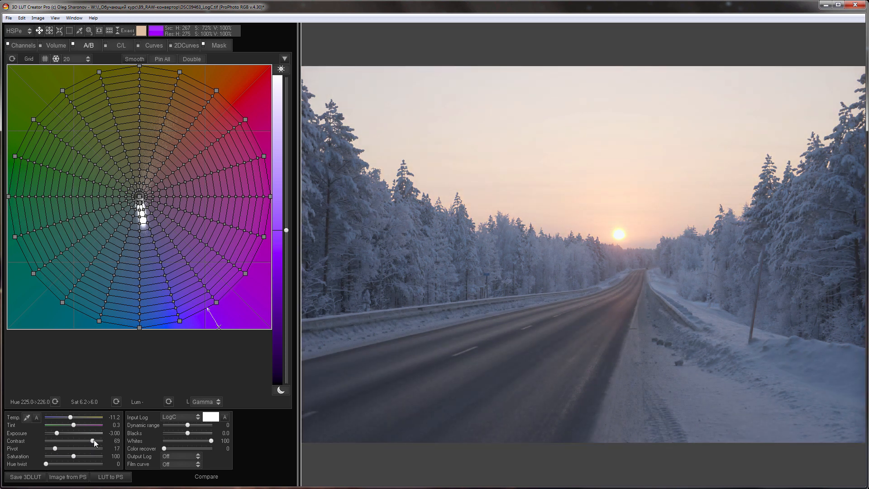
{"action": "left_click_drag", "start_coordinate": [87, 463], "coordinate": [97, 464]}
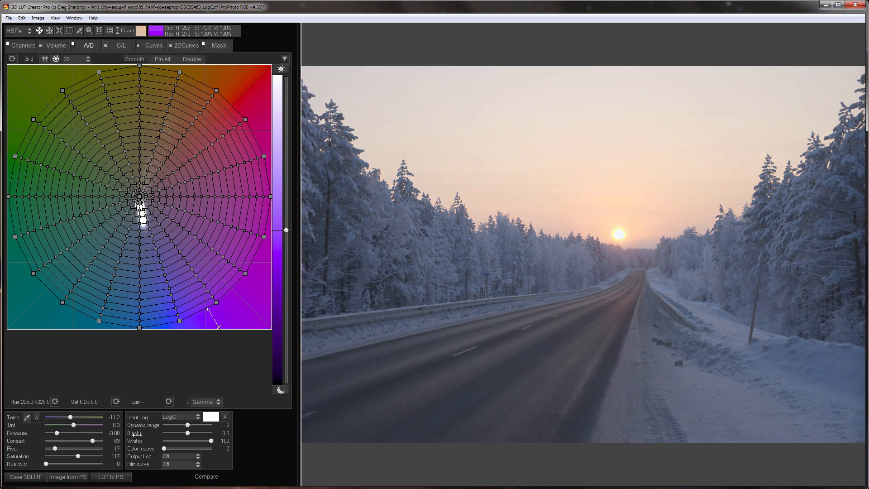
Settle the dynamic range, deepen the blacks slightly, warm the temperature and shift tint toward magenta
{"action": "left_click_drag", "start_coordinate": [169, 426], "coordinate": [193, 427]}
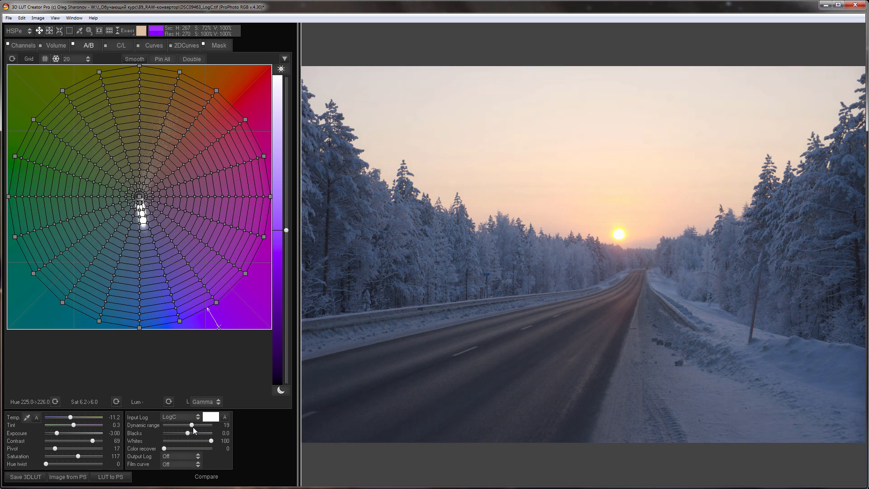
{"action": "left_click_drag", "start_coordinate": [199, 431], "coordinate": [191, 431]}
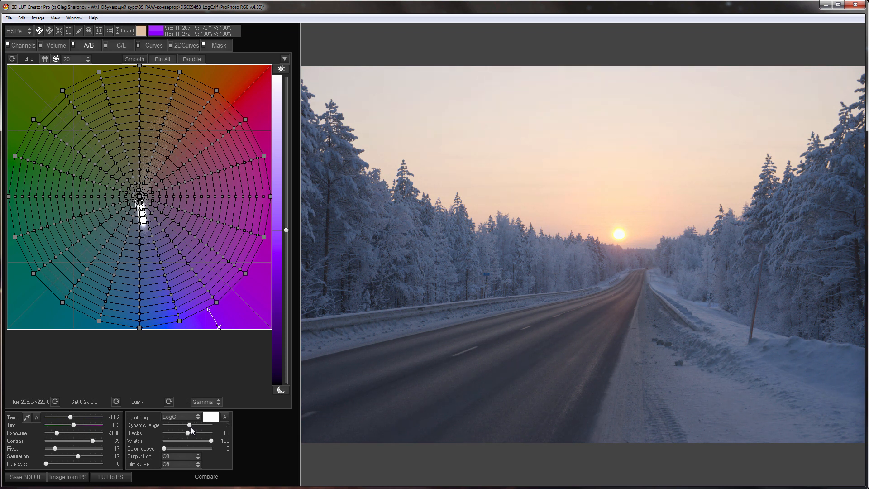
{"action": "left_click_drag", "start_coordinate": [191, 433], "coordinate": [186, 433]}
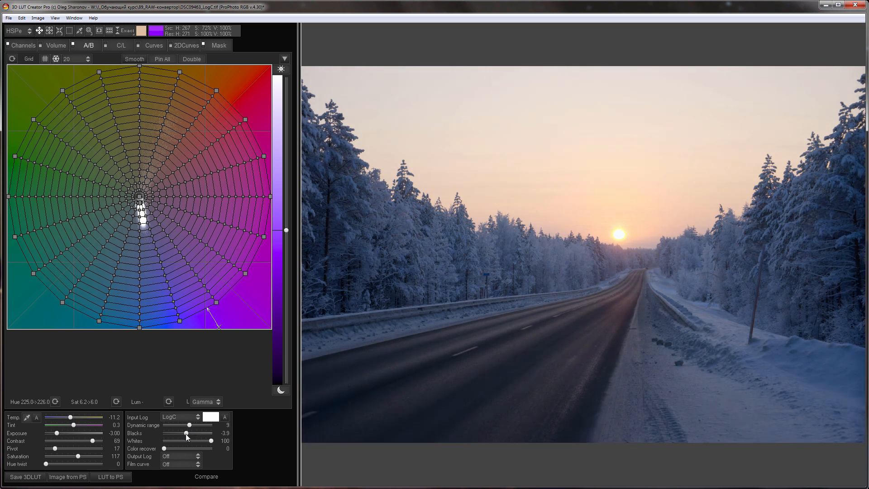
{"action": "left_click_drag", "start_coordinate": [63, 420], "coordinate": [70, 420]}
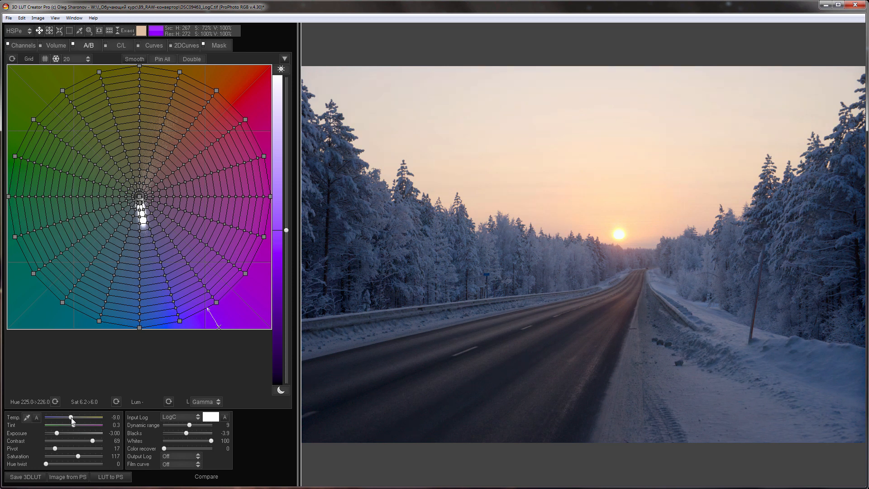
{"action": "left_click_drag", "start_coordinate": [69, 420], "coordinate": [73, 425]}
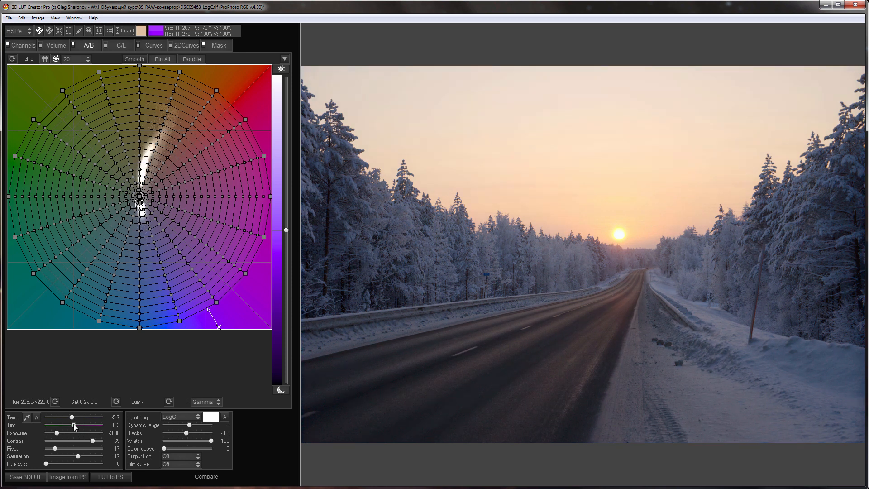
{"action": "left_click_drag", "start_coordinate": [72, 426], "coordinate": [76, 426]}
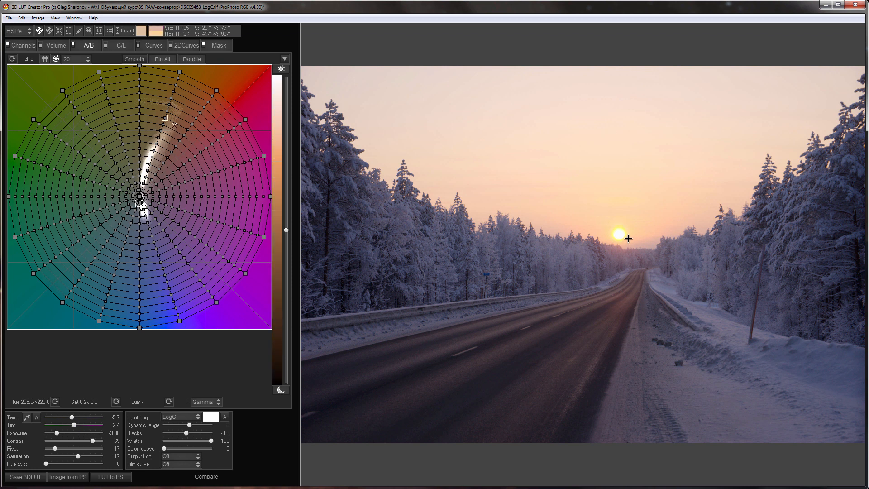
Show the colour/luminance grids, then the per-channel curves
{"action": "left_click", "coordinate": [121, 45]}
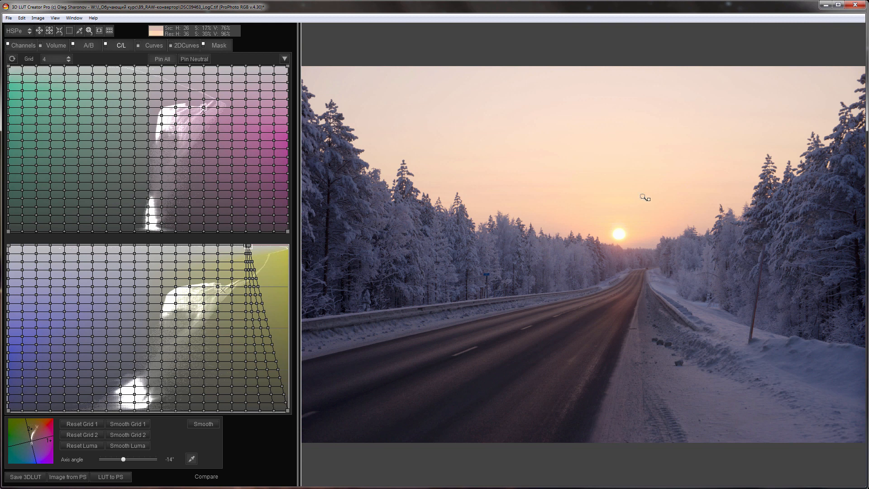
{"action": "left_click", "coordinate": [153, 45]}
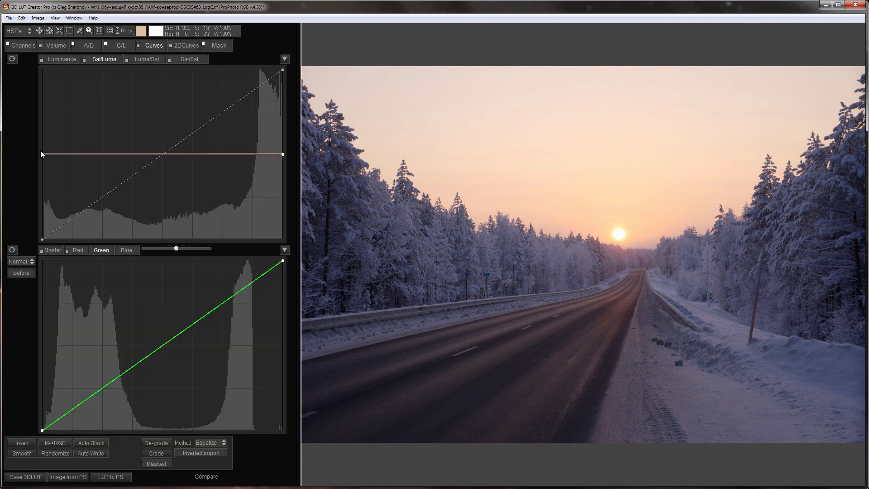
Tilt Sat/Luma for more shadow saturation, then bend the Yellow curve down in darks and up in brights
{"action": "left_click_drag", "start_coordinate": [282, 154], "coordinate": [282, 160]}
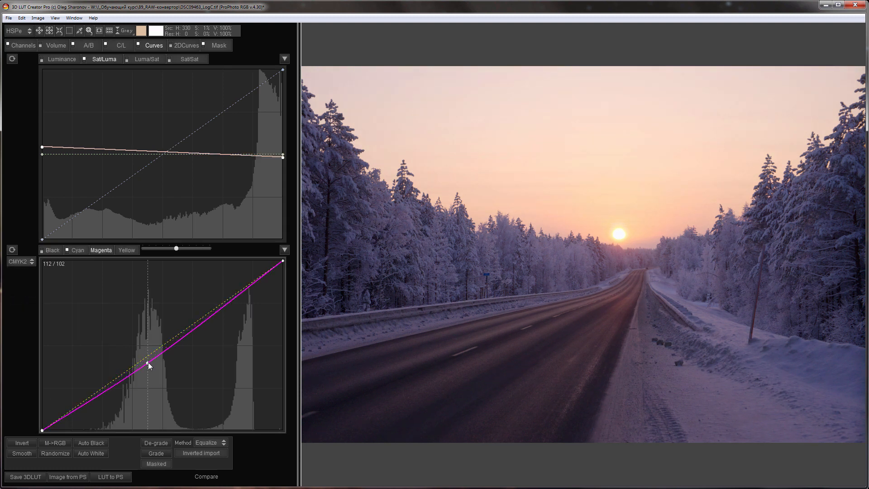
{"action": "left_click", "coordinate": [126, 250]}
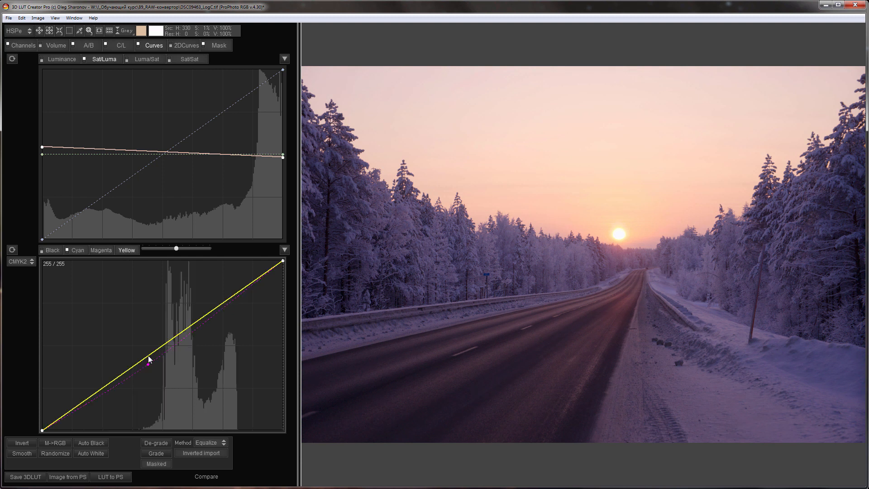
{"action": "left_click_drag", "start_coordinate": [148, 359], "coordinate": [170, 354]}
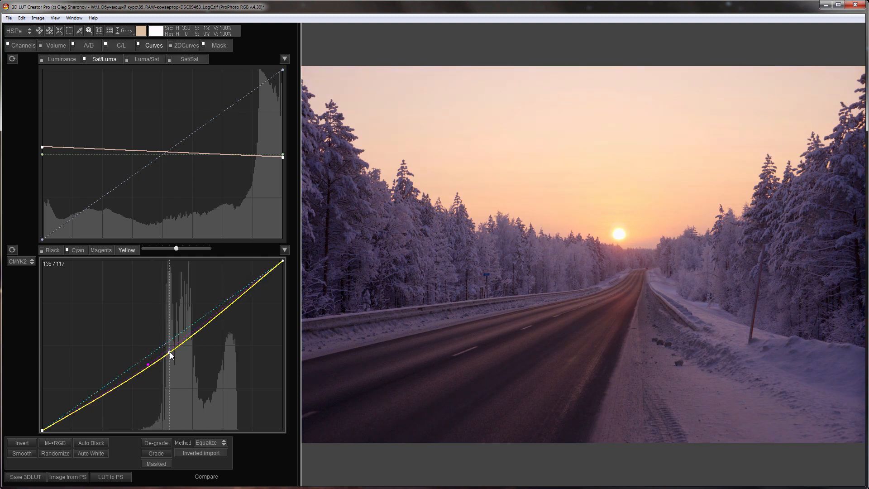
{"action": "left_click_drag", "start_coordinate": [170, 356], "coordinate": [230, 298]}
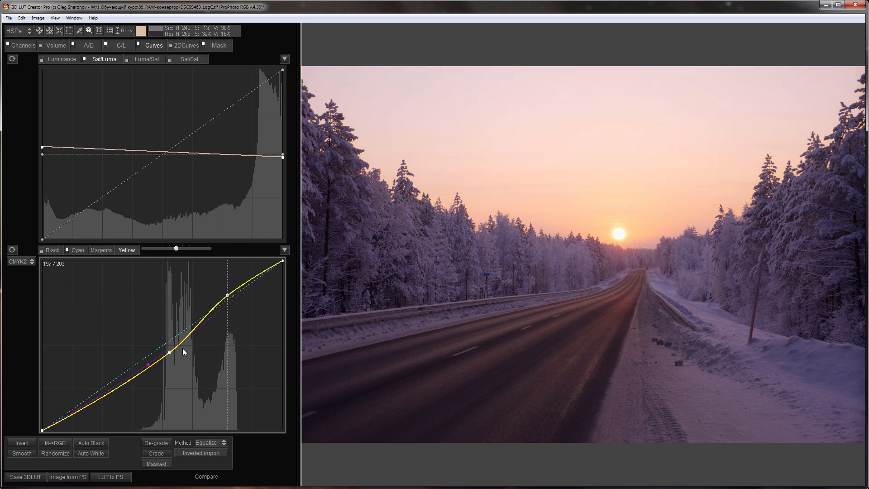
{"action": "left_click_drag", "start_coordinate": [170, 352], "coordinate": [149, 366]}
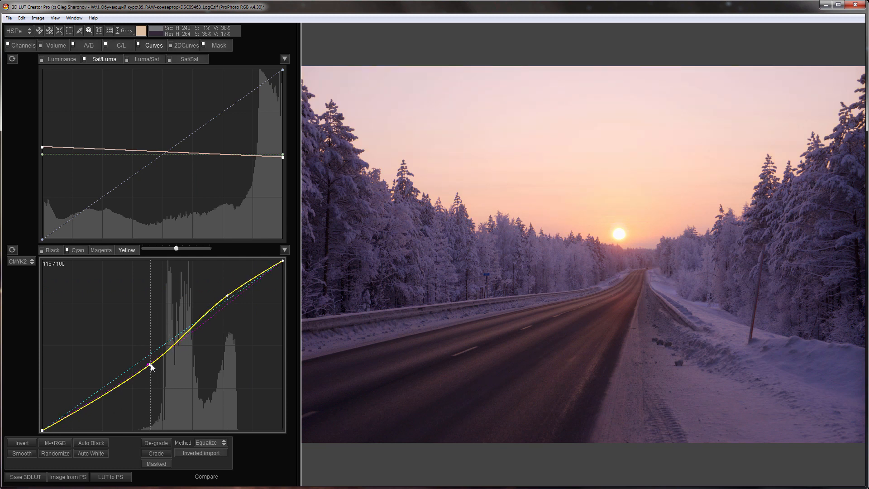
In CMYK, check the Cyan curve and pull the Magenta curve down in the darker tones
{"action": "left_click", "coordinate": [77, 250]}
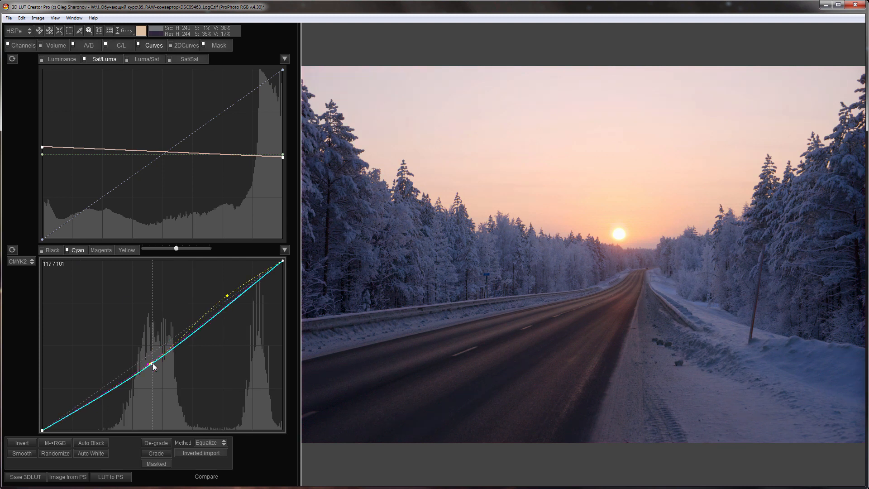
{"action": "left_click", "coordinate": [100, 250]}
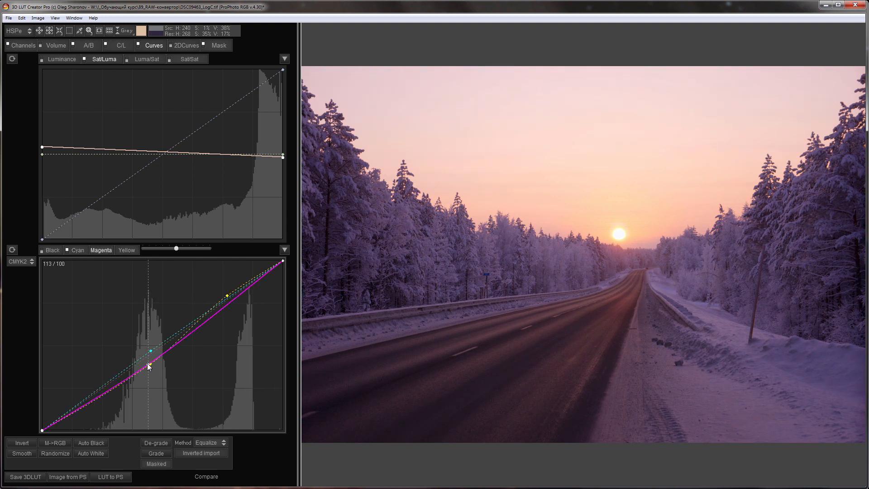
{"action": "left_click_drag", "start_coordinate": [149, 366], "coordinate": [142, 370]}
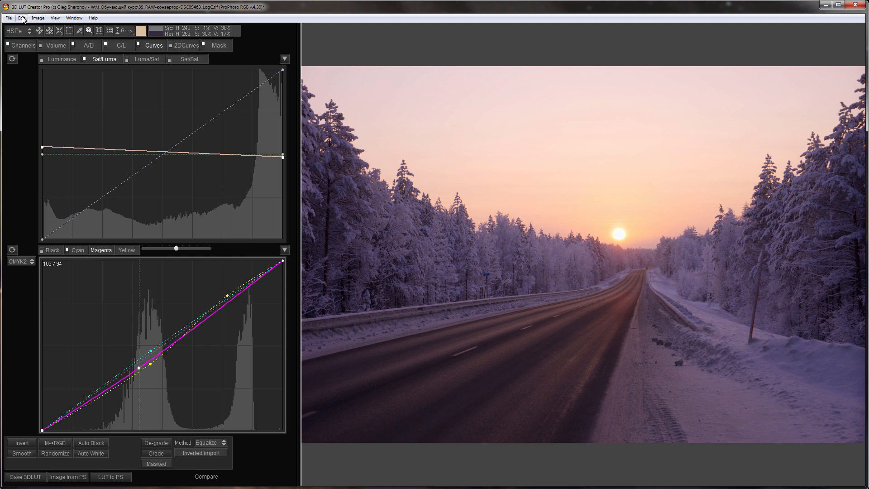
Compile the grade as an external LUT and set it to apply after the mask
{"action": "left_click", "coordinate": [21, 18]}
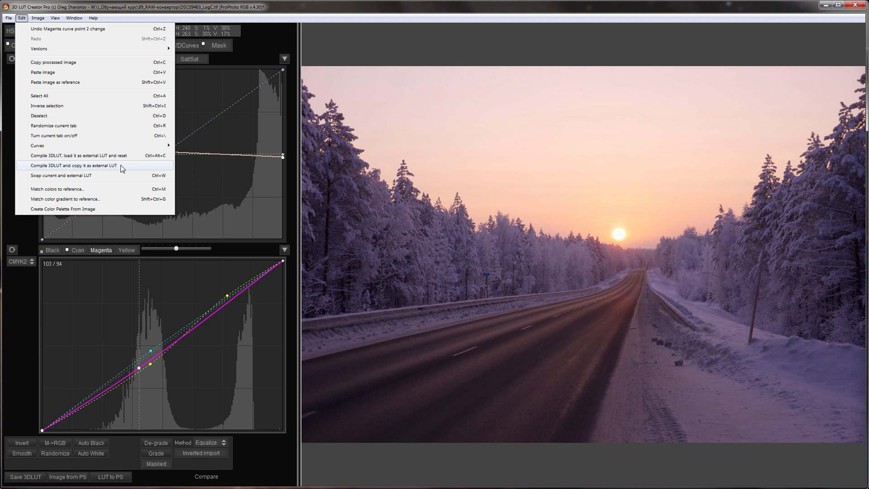
{"action": "left_click", "coordinate": [72, 164]}
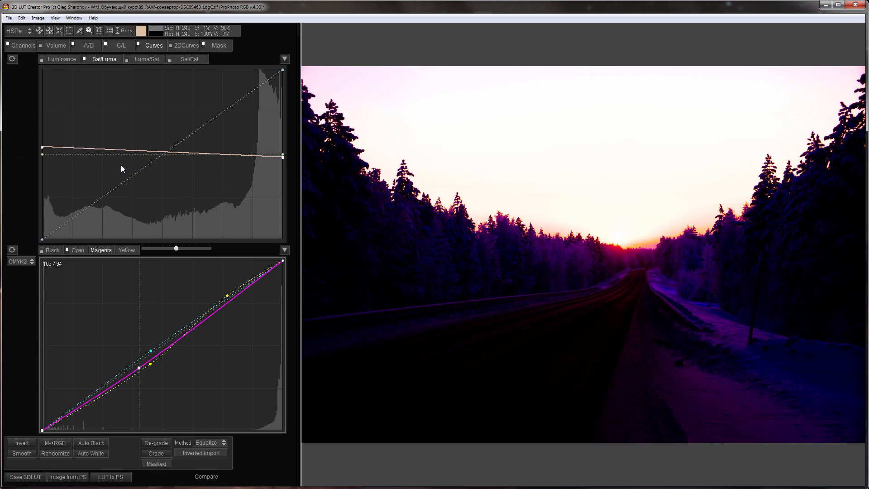
{"action": "left_click", "coordinate": [219, 46]}
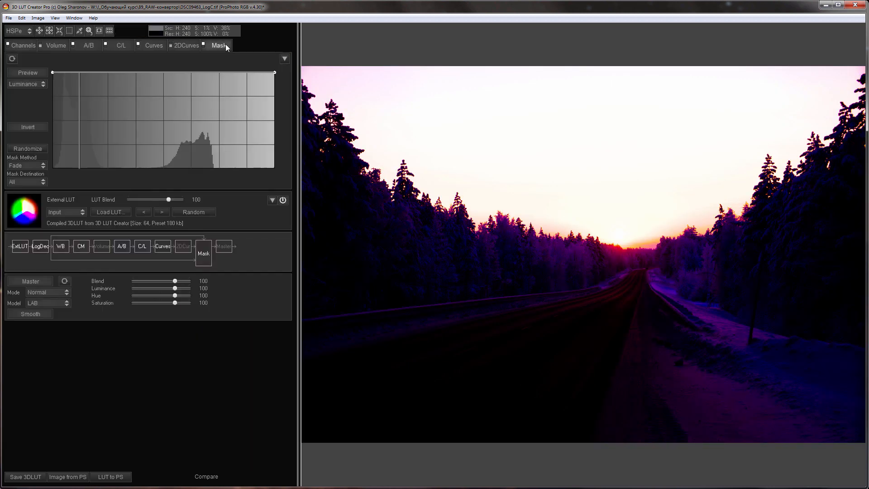
{"action": "left_click", "coordinate": [65, 212]}
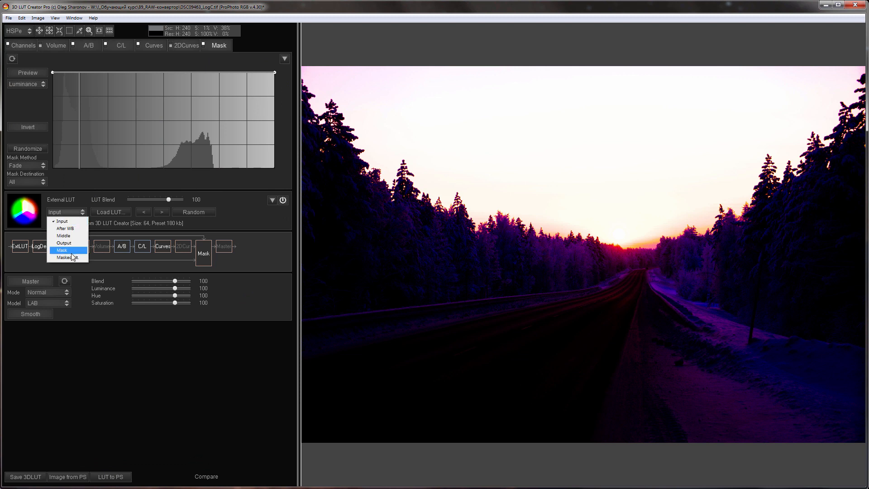
{"action": "left_click", "coordinate": [70, 257]}
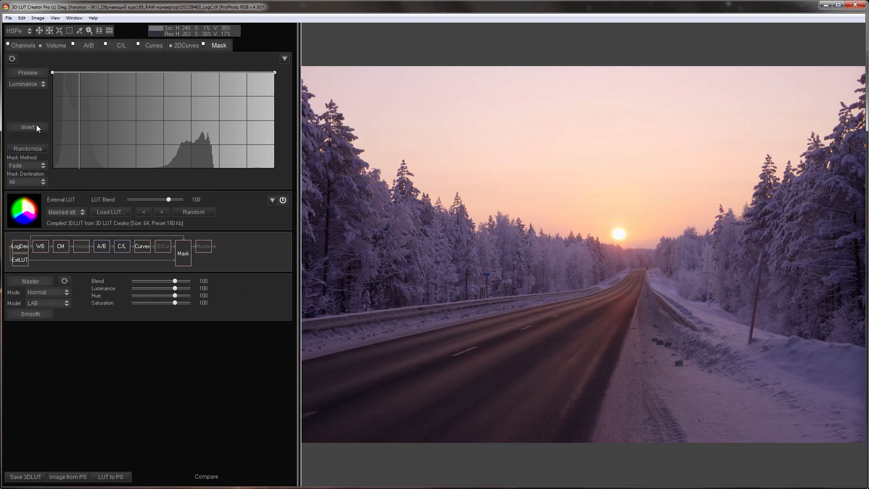
Base the mask on Warmth with Fade method, dragging the warm endpoint to zero so only cool tones are graded
{"action": "left_click", "coordinate": [26, 165]}
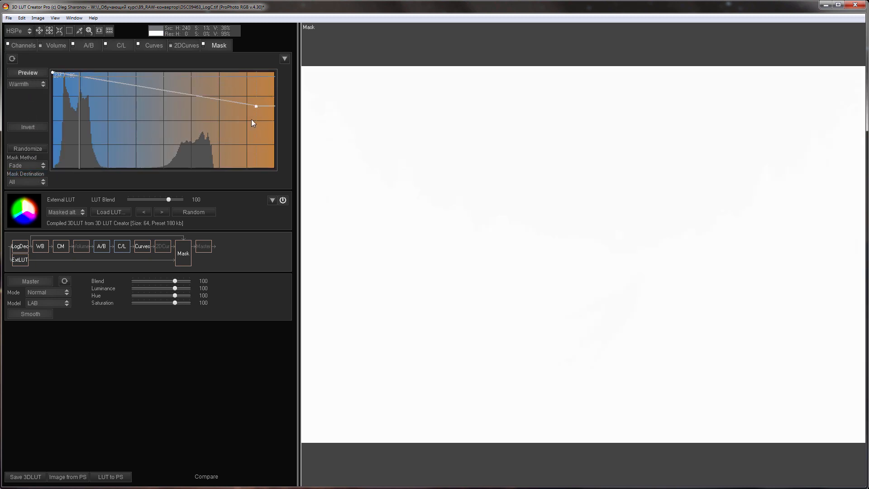
{"action": "left_click_drag", "start_coordinate": [255, 106], "coordinate": [218, 170]}
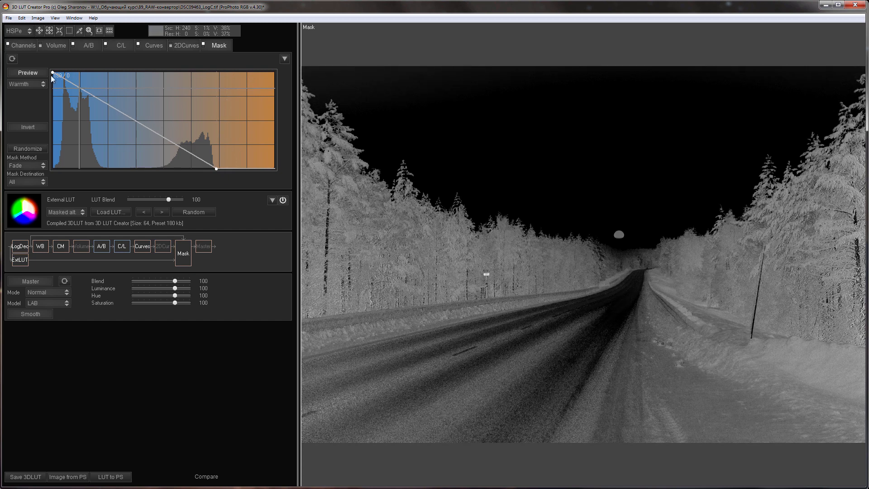
{"action": "left_click", "coordinate": [27, 72]}
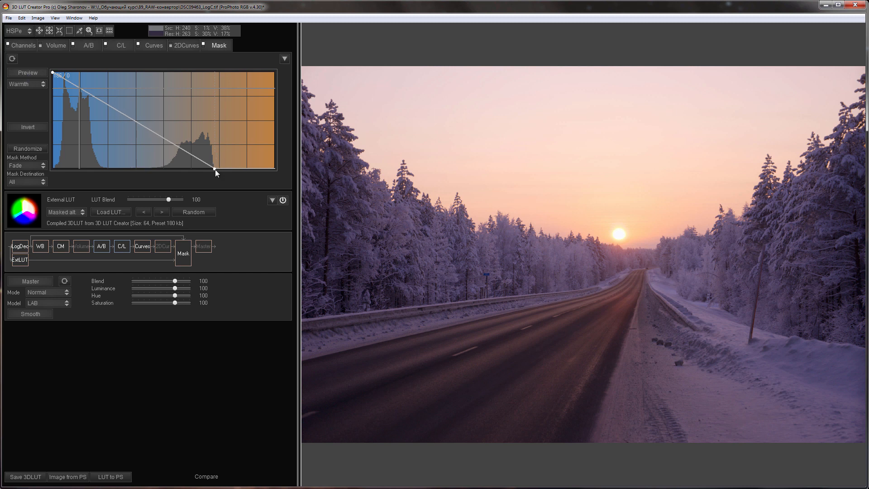
{"action": "left_click", "coordinate": [88, 45]}
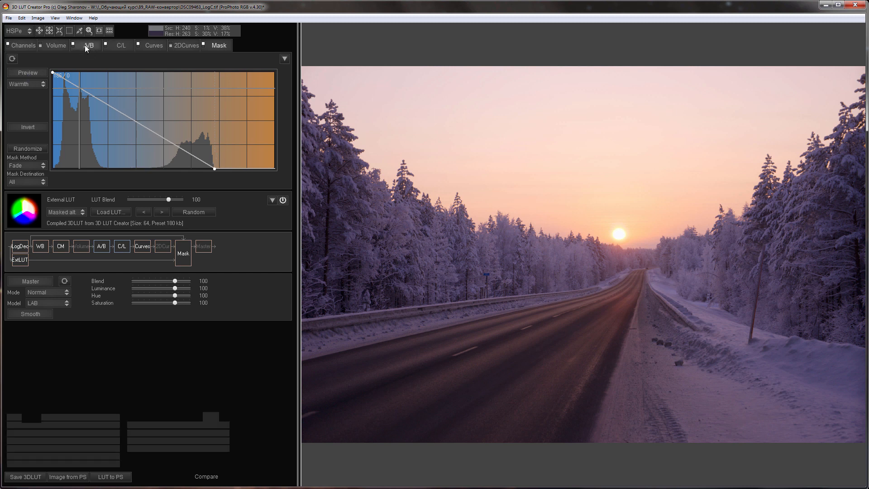
In the basic adjustments make the temperature less cool, around -13.9, warming the masked grade
{"action": "left_click", "coordinate": [88, 45]}
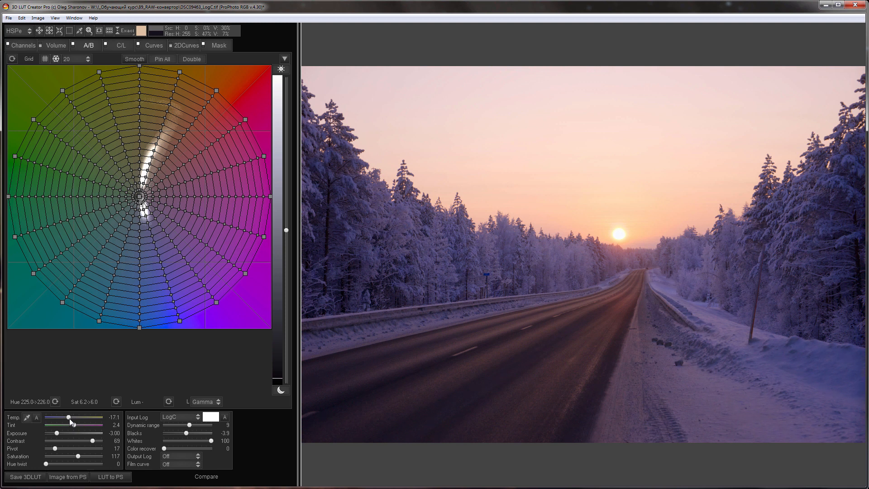
{"action": "left_click_drag", "start_coordinate": [66, 419], "coordinate": [71, 419]}
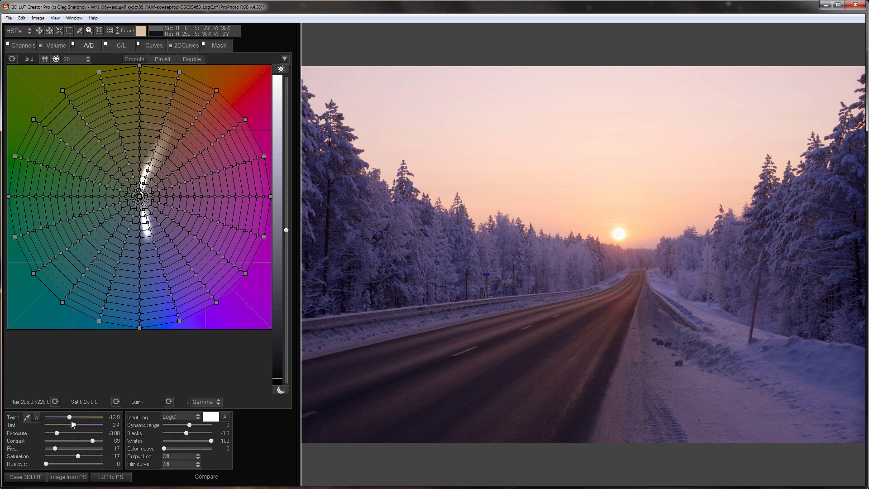
{"action": "left_click_drag", "start_coordinate": [54, 434], "coordinate": [63, 433]}
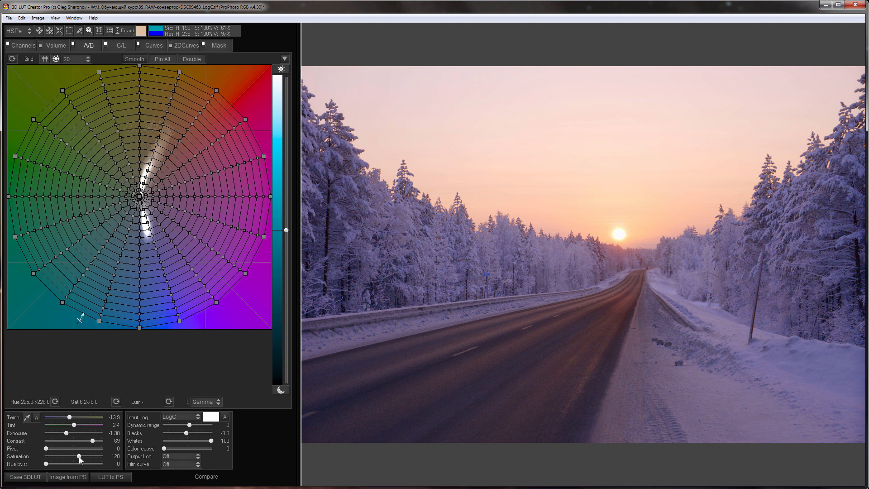
{"action": "left_click", "coordinate": [154, 46]}
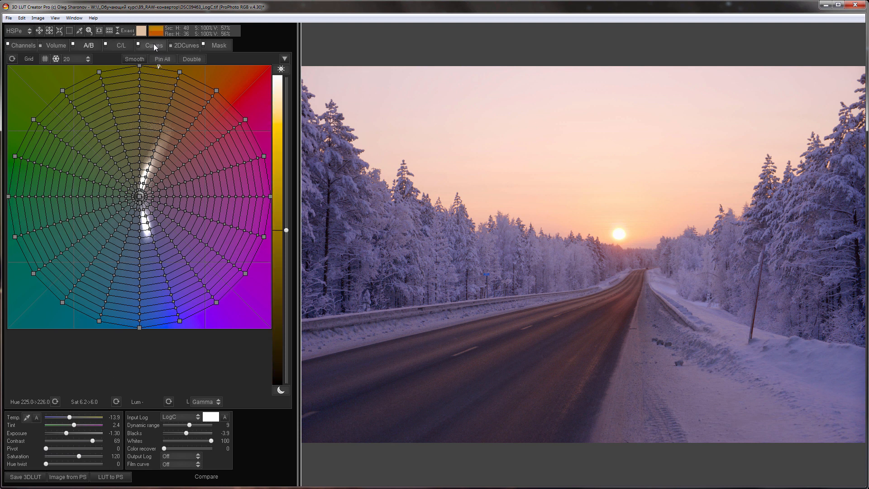
Pull the Cyan curve down through shadows, midtones and highlights so the road and snowbanks warm up
{"action": "left_click", "coordinate": [154, 46]}
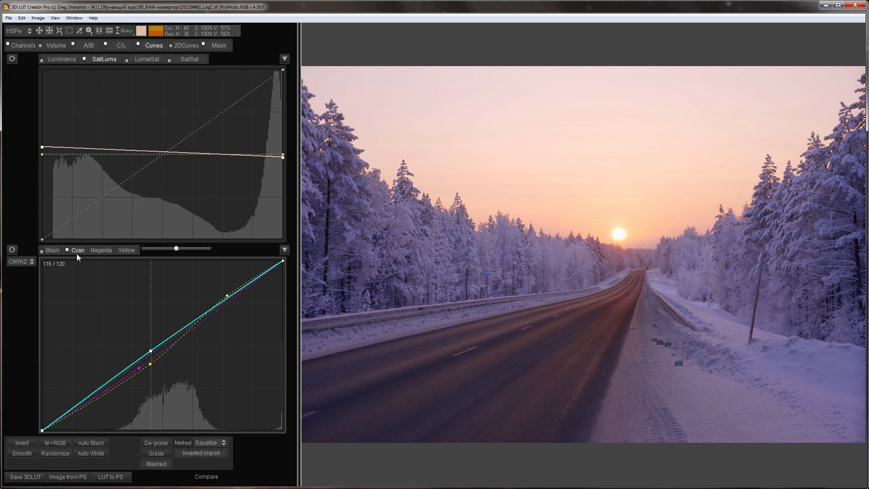
{"action": "left_click_drag", "start_coordinate": [150, 365], "coordinate": [149, 369]}
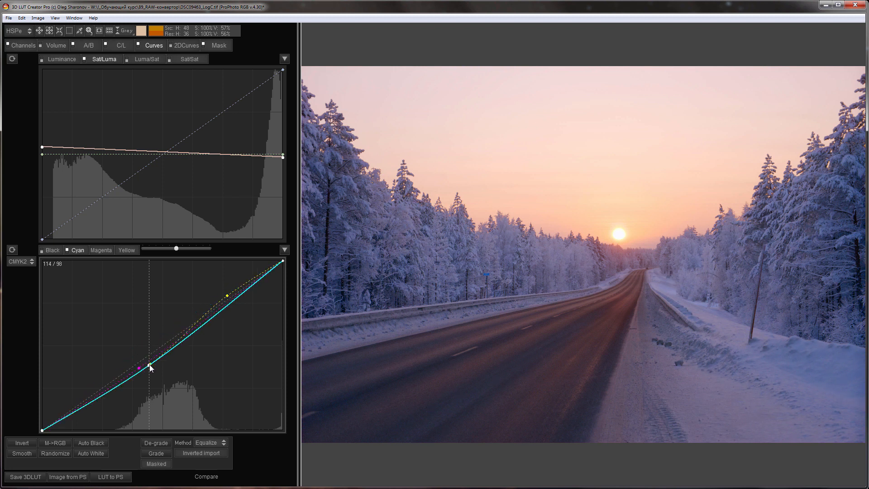
{"action": "left_click_drag", "start_coordinate": [150, 367], "coordinate": [105, 403]}
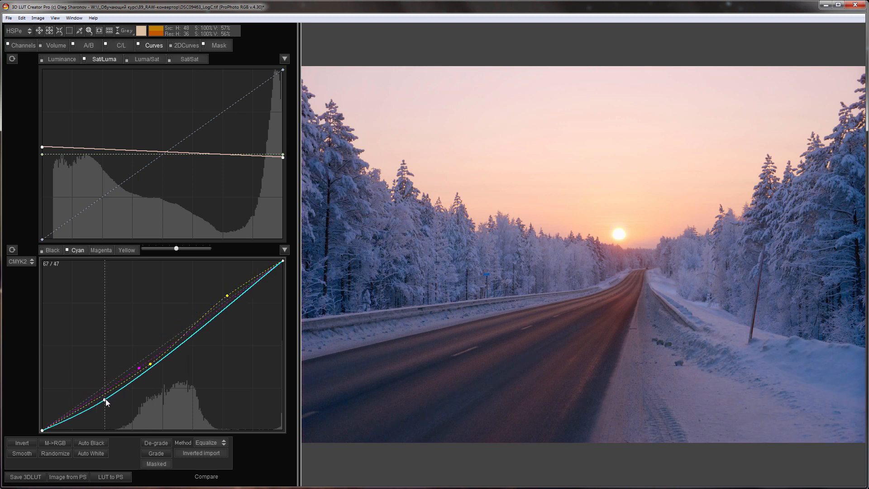
{"action": "left_click_drag", "start_coordinate": [105, 404], "coordinate": [233, 311]}
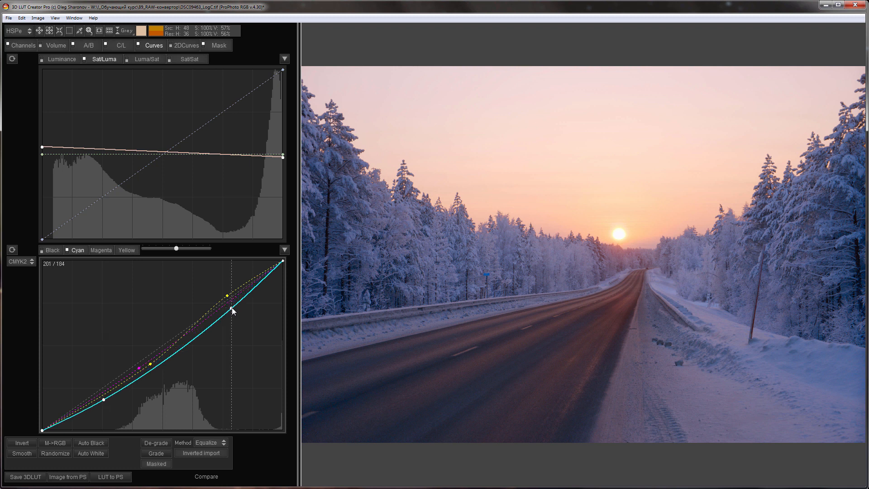
{"action": "left_click_drag", "start_coordinate": [230, 310], "coordinate": [230, 309]}
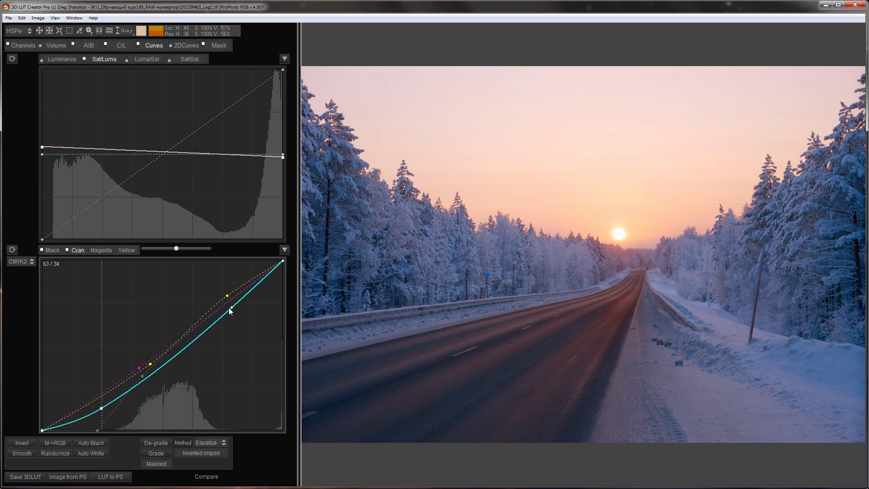
{"action": "left_click_drag", "start_coordinate": [229, 312], "coordinate": [229, 304]}
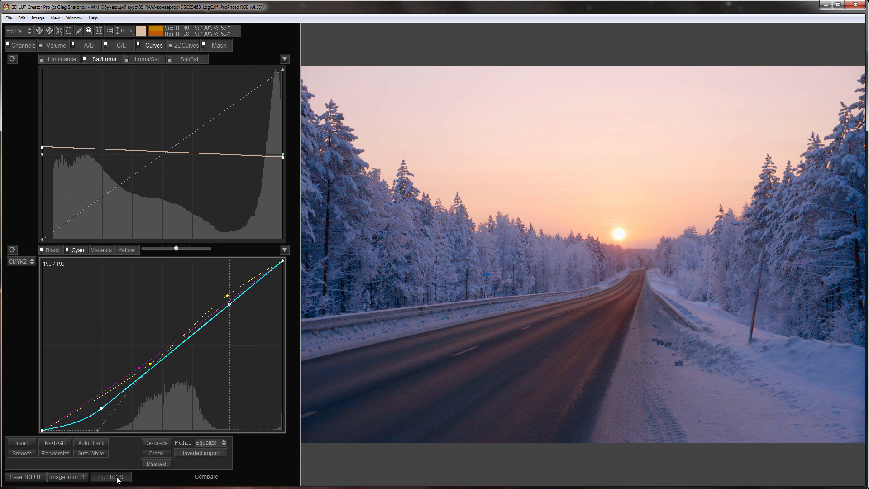
Send the grade to Photoshop, zoom in on the sun to inspect it, then fit the photo to the window
{"action": "left_click", "coordinate": [110, 477]}
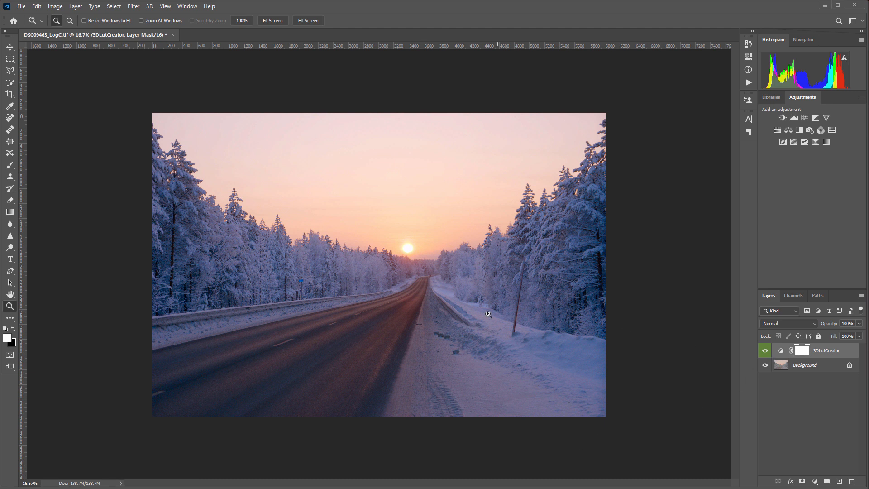
{"action": "mouse_move", "coordinate": [425, 261]}
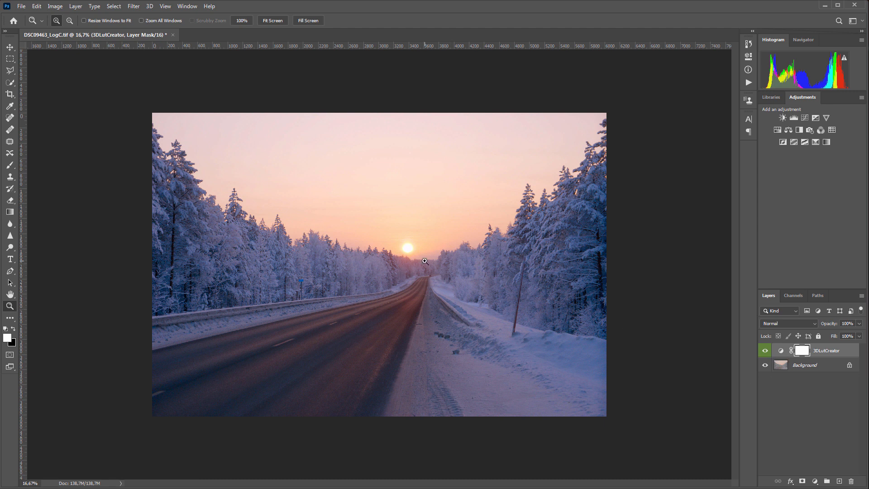
{"action": "mouse_move", "coordinate": [409, 246]}
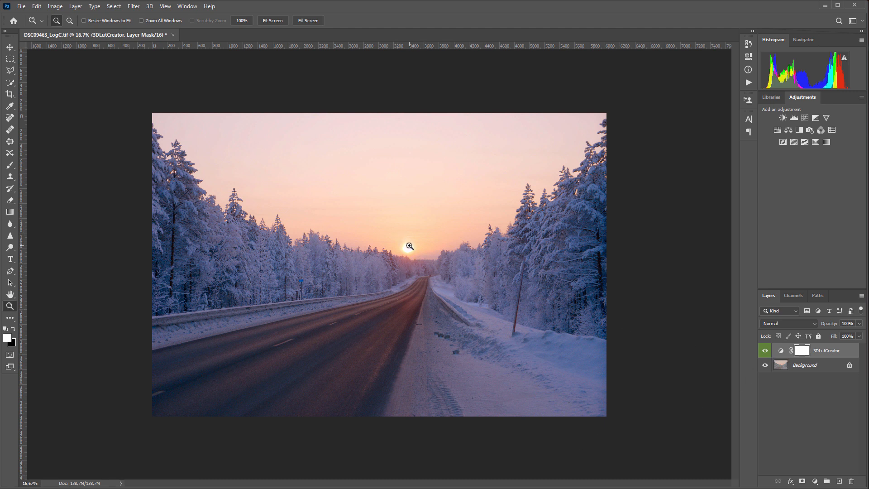
{"action": "left_click", "coordinate": [409, 246]}
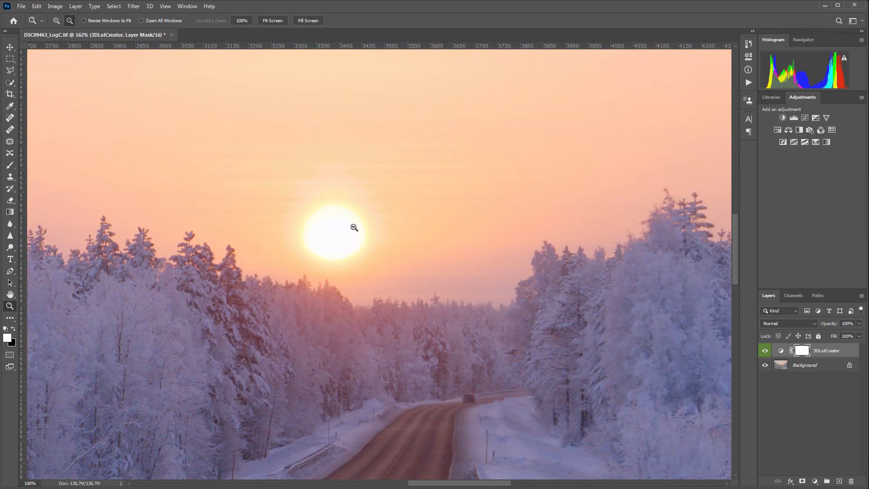
{"action": "left_click", "coordinate": [272, 20]}
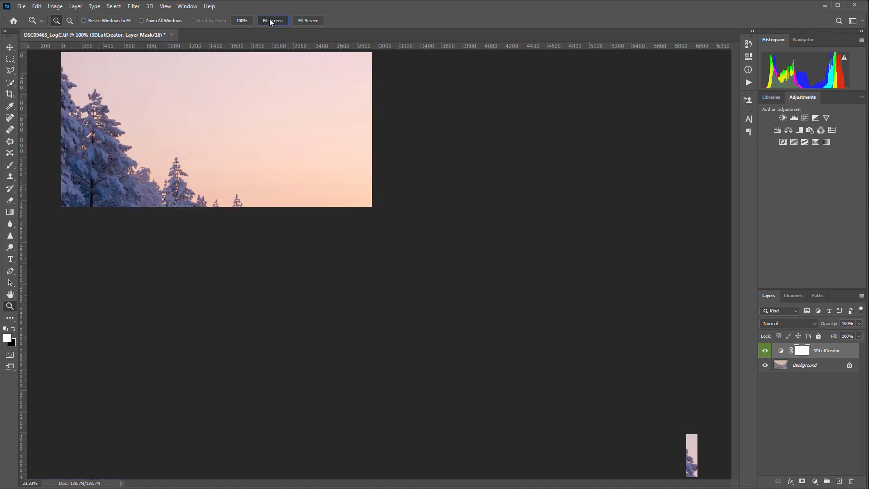
{"action": "left_click", "coordinate": [272, 20]}
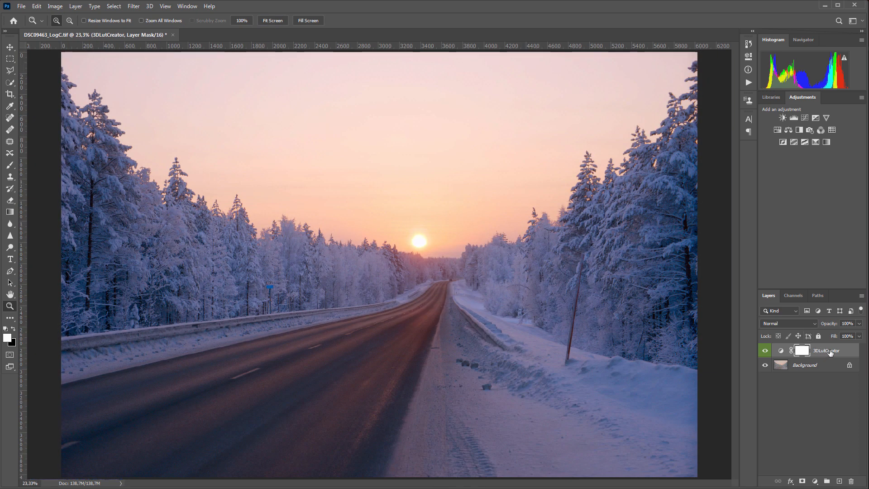
Rename the new 3DLutCreator layer to Log develop and toggle its visibility to compare
{"action": "double_click", "coordinate": [826, 350]}
{"action": "type", "text": "Log develop"}
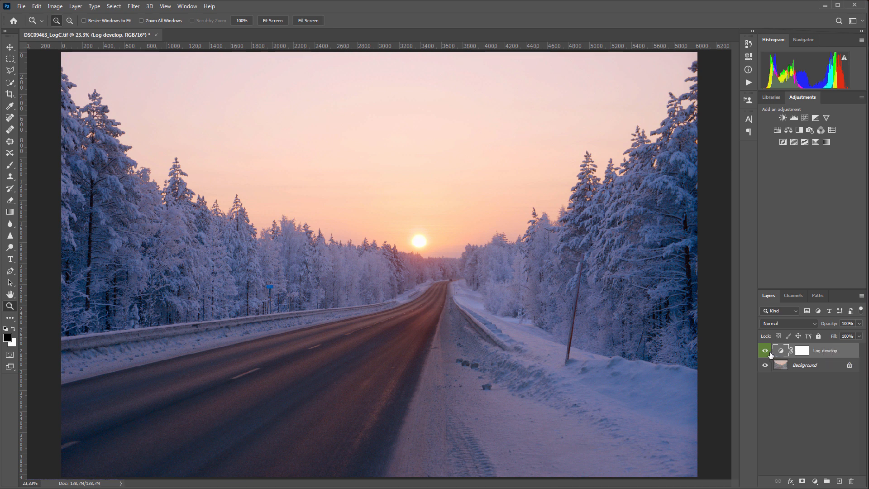
{"action": "left_click", "coordinate": [766, 349]}
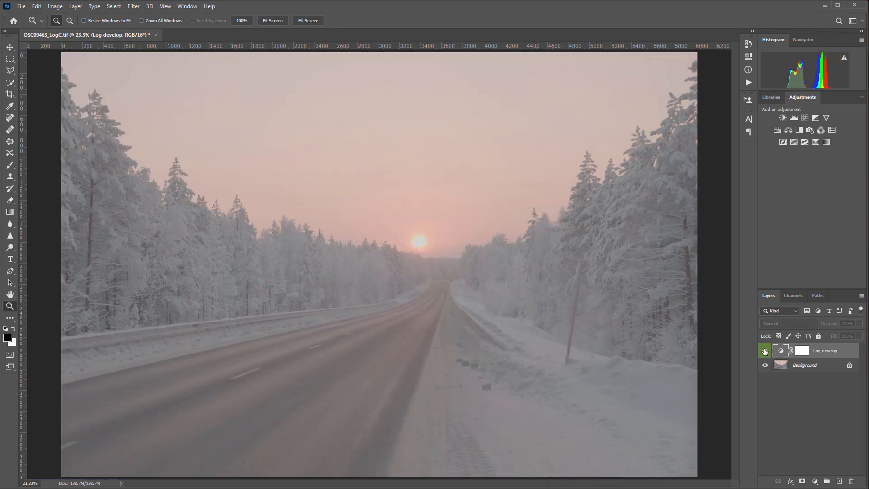
{"action": "left_click", "coordinate": [766, 350]}
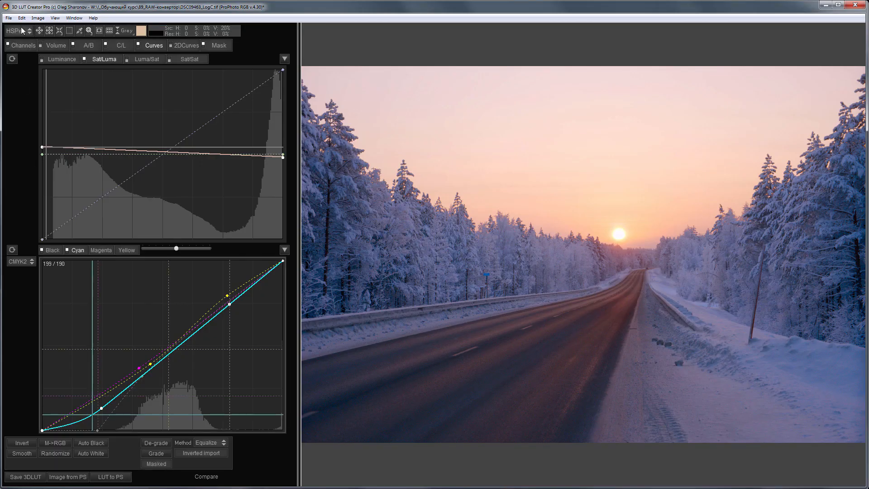
Switch to a fresh empty Version 2 grade and show the basic adjustments
{"action": "left_click", "coordinate": [22, 19]}
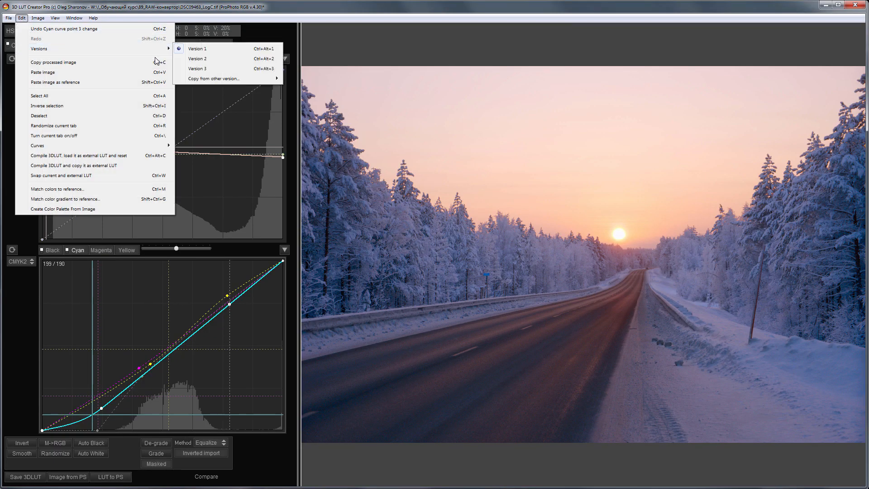
{"action": "left_click", "coordinate": [196, 59]}
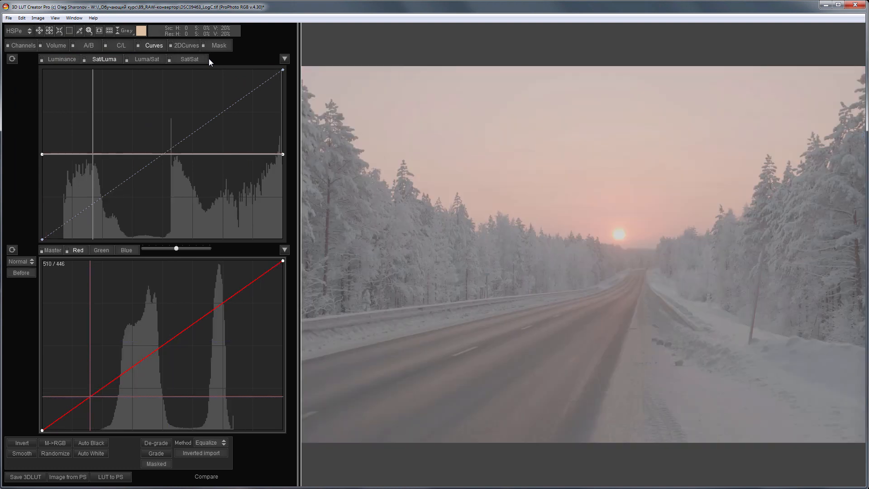
{"action": "left_click", "coordinate": [88, 45]}
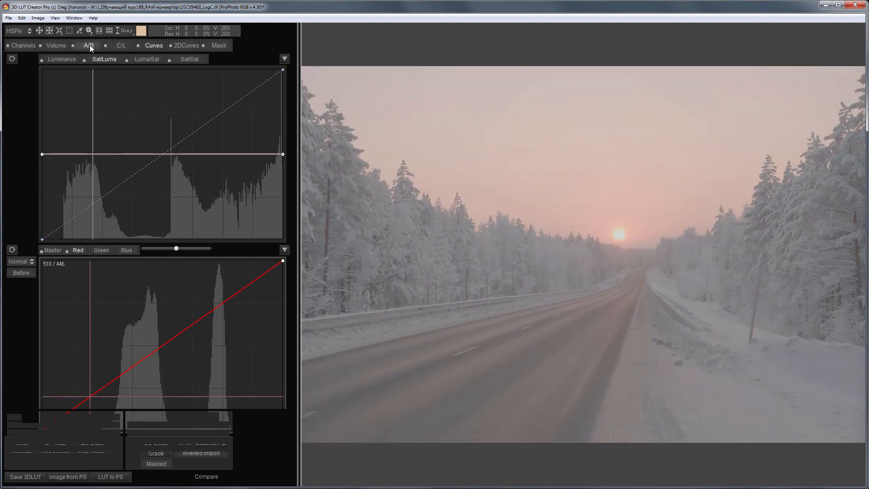
{"action": "left_click", "coordinate": [88, 46]}
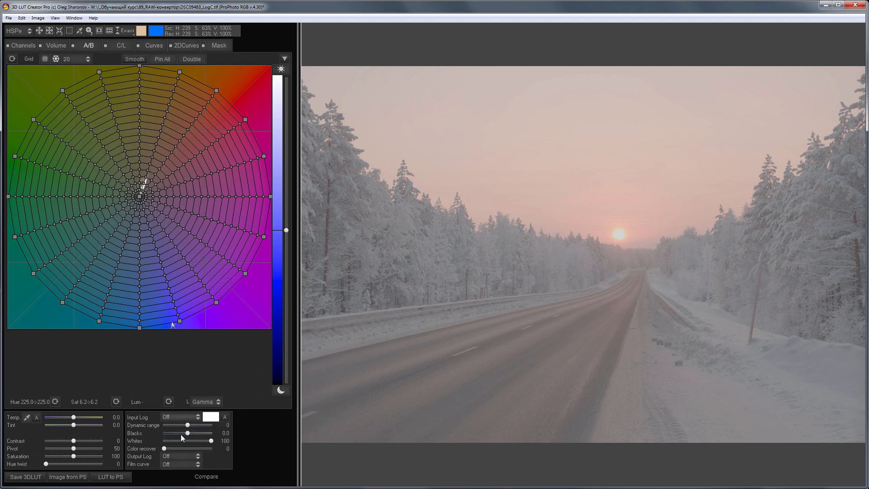
Set Input Log and Output Log to LogC and raise Exposure to 1.00
{"action": "left_click", "coordinate": [178, 417]}
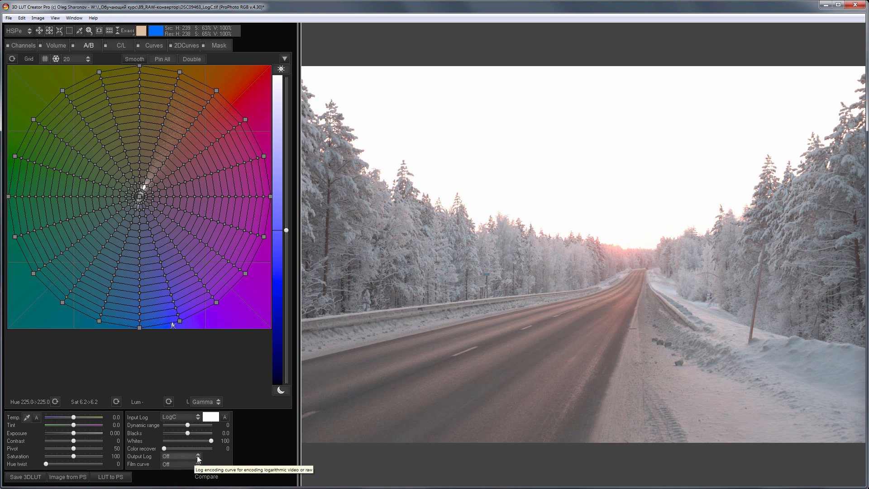
{"action": "mouse_move", "coordinate": [186, 475]}
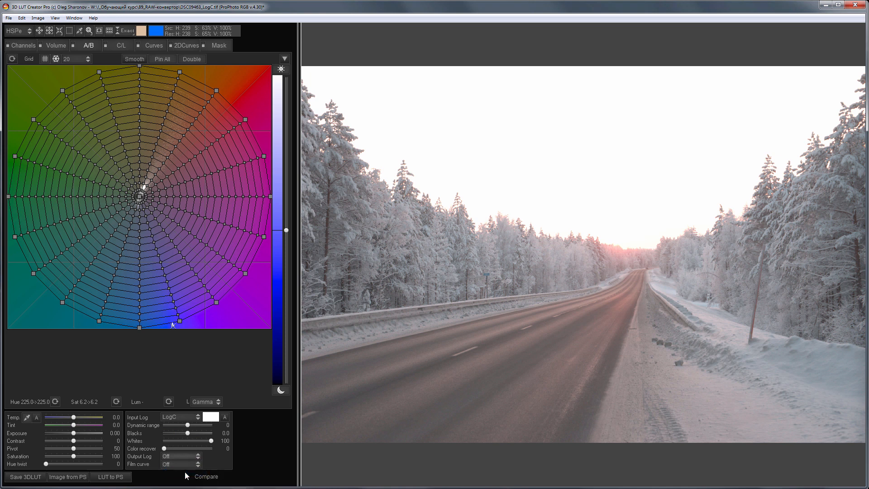
{"action": "left_click", "coordinate": [178, 456]}
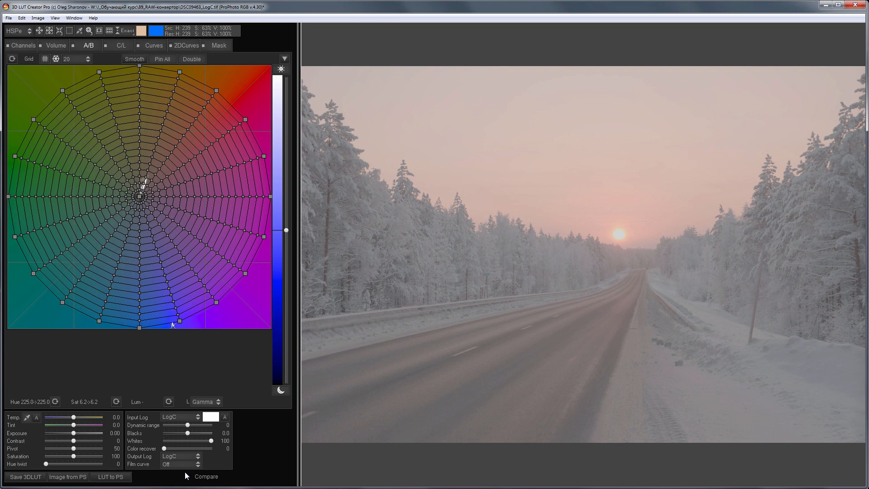
{"action": "left_click_drag", "start_coordinate": [73, 432], "coordinate": [80, 433]}
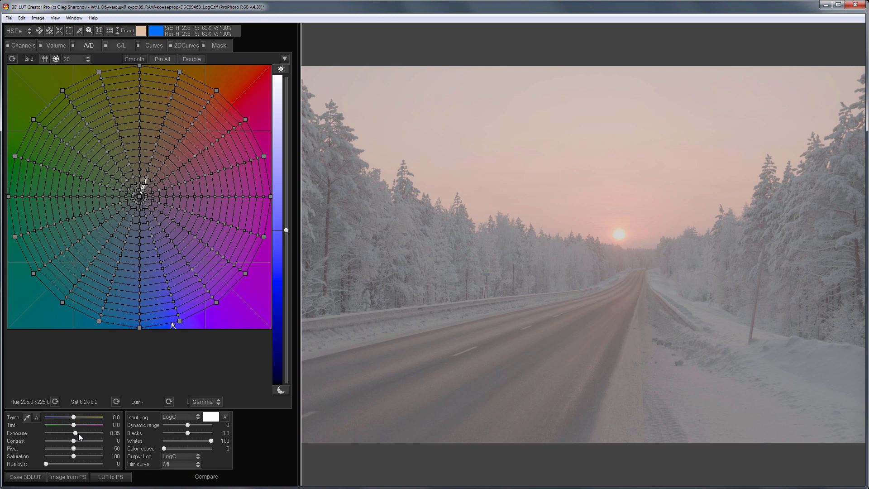
{"action": "left_click_drag", "start_coordinate": [76, 433], "coordinate": [86, 432]}
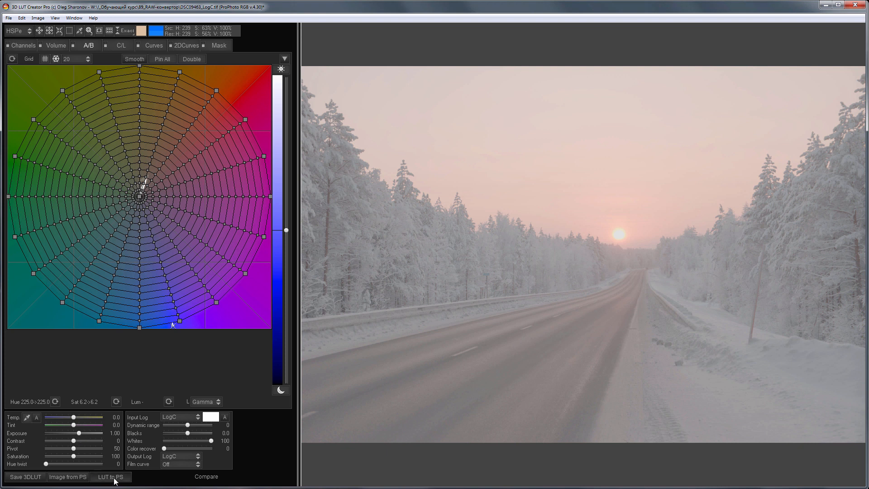
Send the exposure grade to Photoshop as the +1 Exp layer, compare it, and invert its mask
{"action": "left_click", "coordinate": [109, 477]}
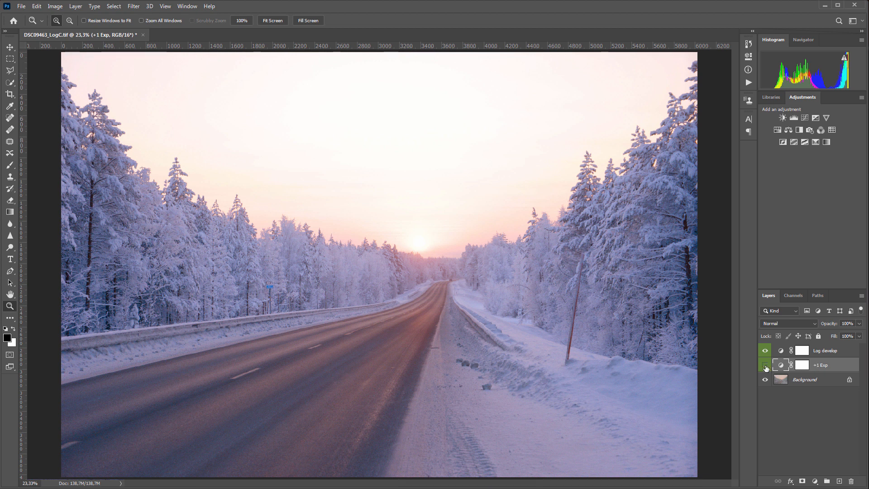
{"action": "left_click", "coordinate": [765, 364]}
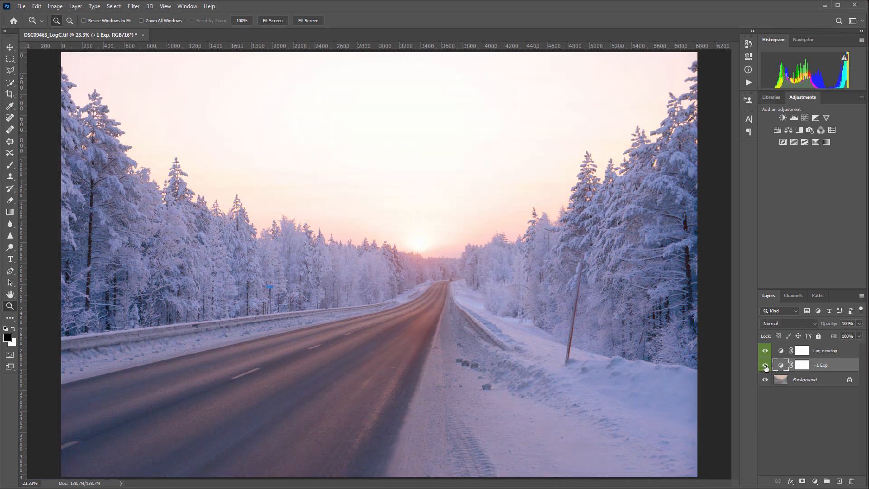
{"action": "left_click", "coordinate": [802, 364]}
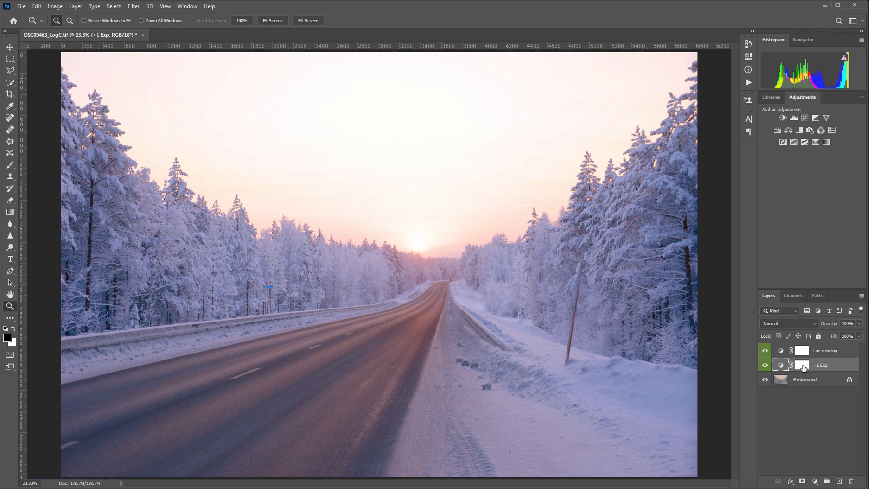
{"action": "left_click", "coordinate": [802, 365]}
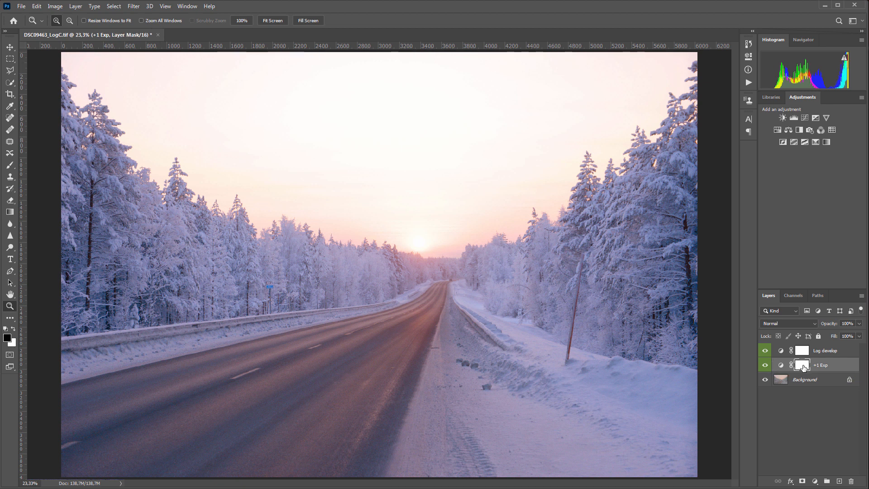
{"action": "left_click", "coordinate": [801, 365]}
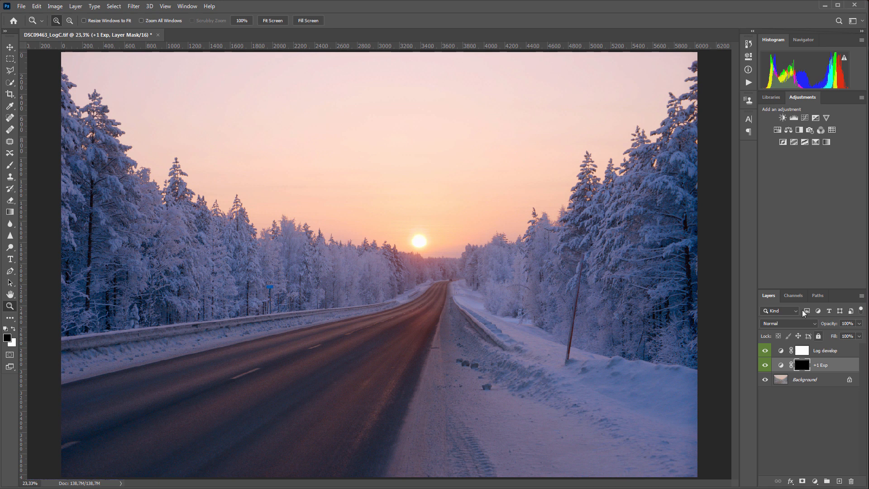
In Channels view Red then Blue, load the Blue channel's brightness as a selection and return to RGB
{"action": "left_click", "coordinate": [793, 295]}
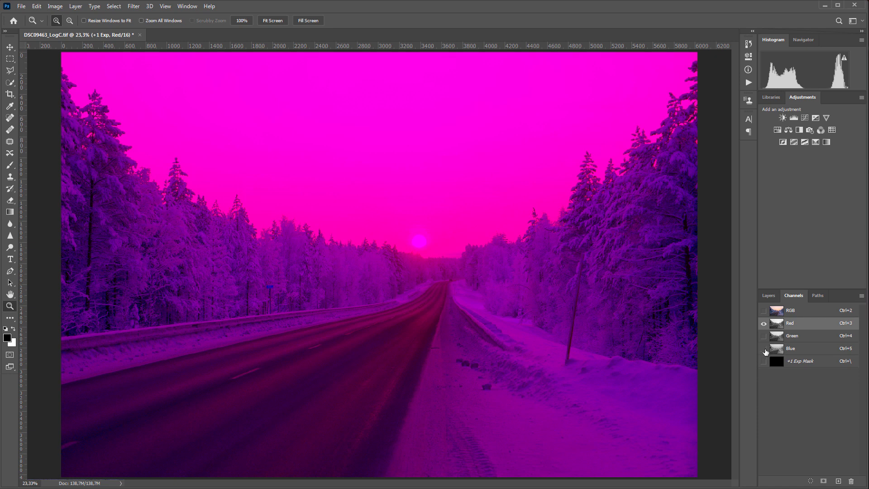
{"action": "left_click", "coordinate": [764, 335]}
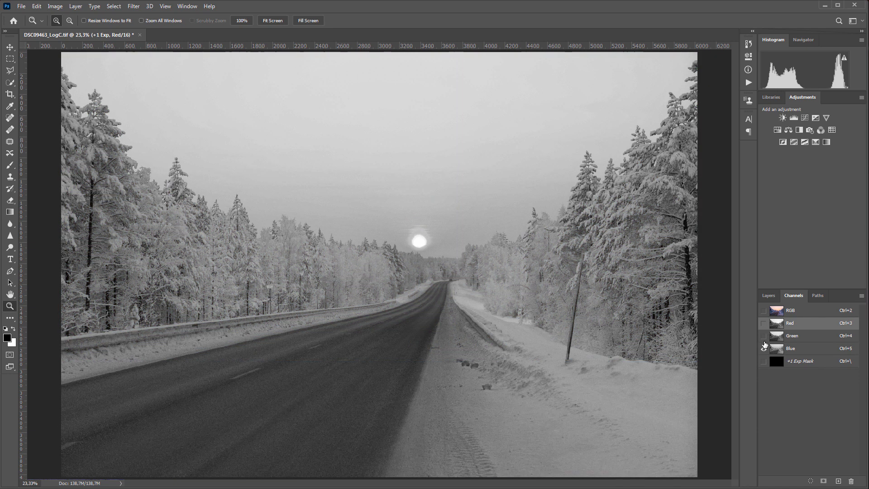
{"action": "left_click", "coordinate": [789, 348]}
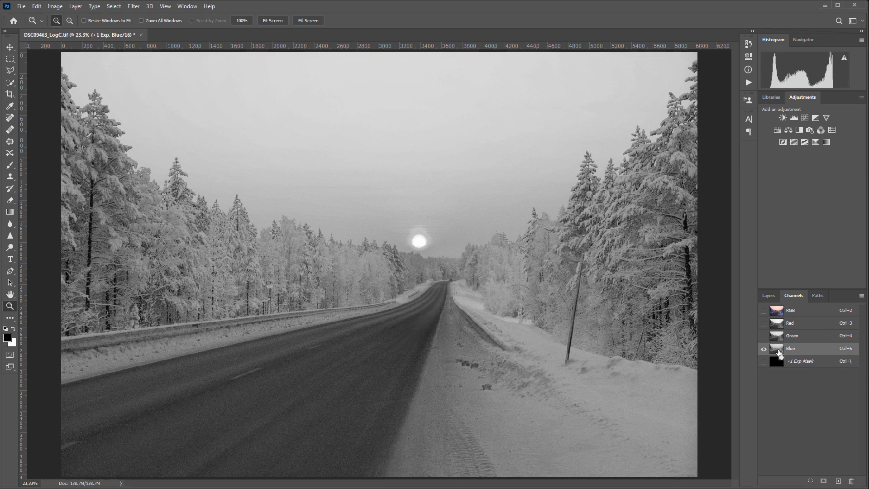
{"action": "left_click", "coordinate": [777, 348]}
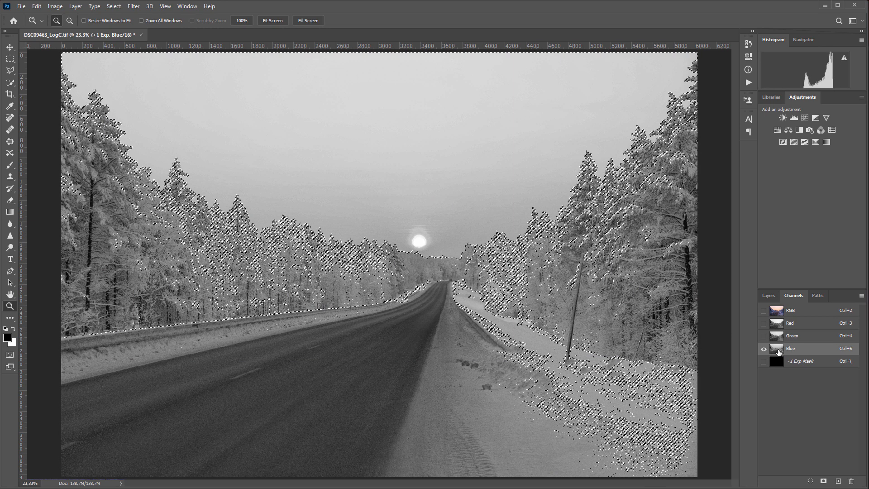
{"action": "left_click", "coordinate": [768, 296]}
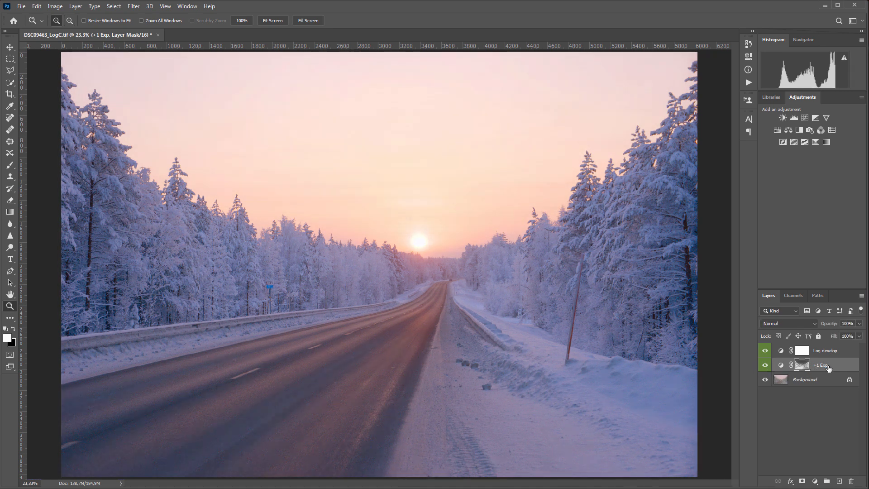
{"action": "mouse_move", "coordinate": [828, 367]}
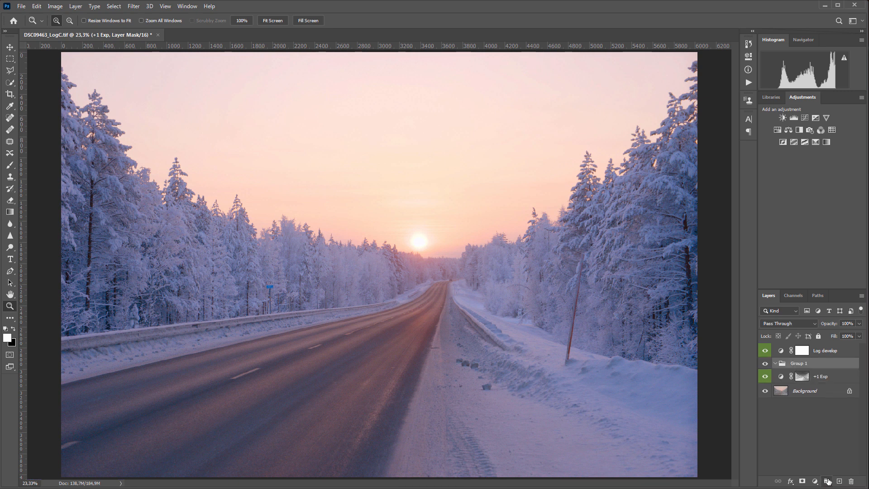
Mask Group 1 holding +1 Exp, then duplicate +1 Exp at about 46% opacity
{"action": "left_click", "coordinate": [821, 375]}
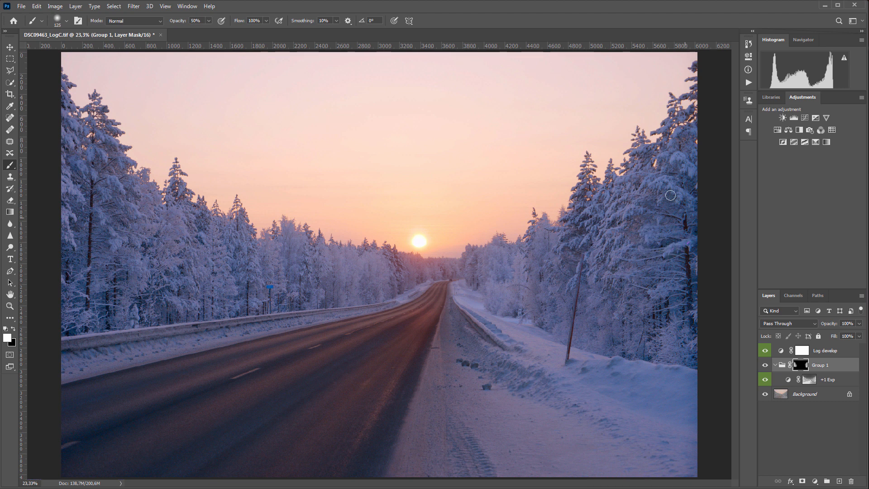
{"action": "mouse_move", "coordinate": [105, 191]}
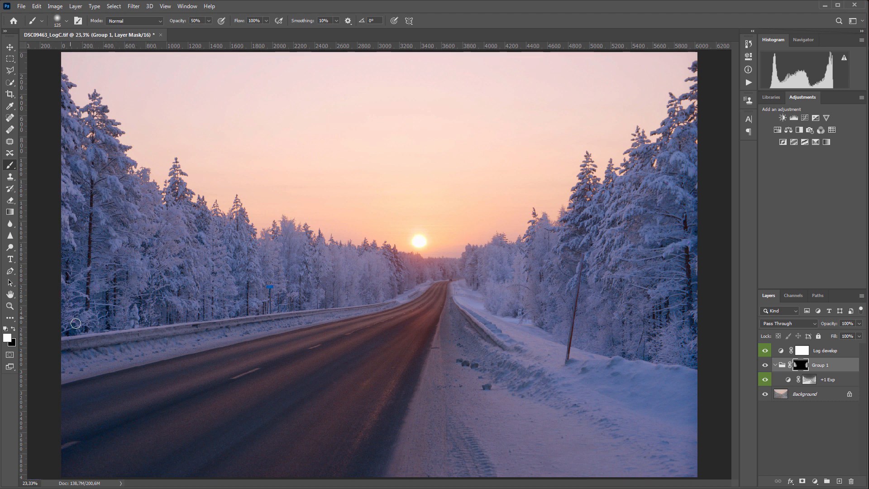
{"action": "left_click", "coordinate": [827, 380]}
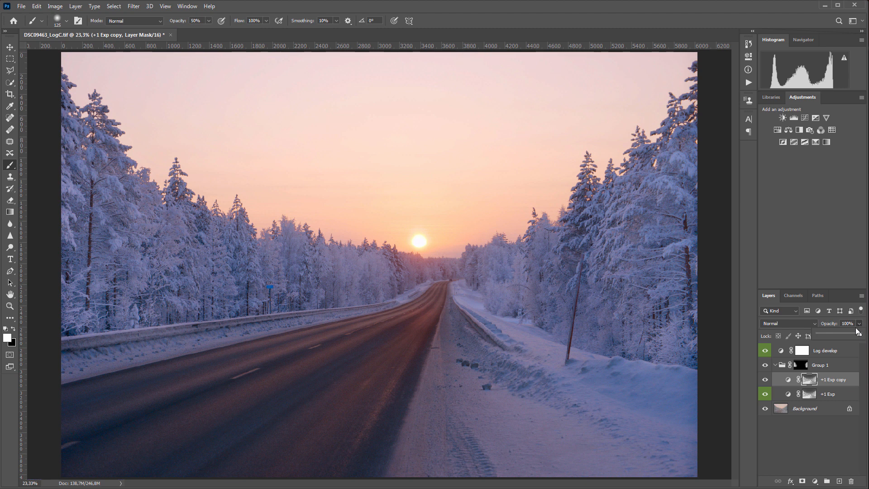
{"action": "left_click_drag", "start_coordinate": [859, 332], "coordinate": [836, 334]}
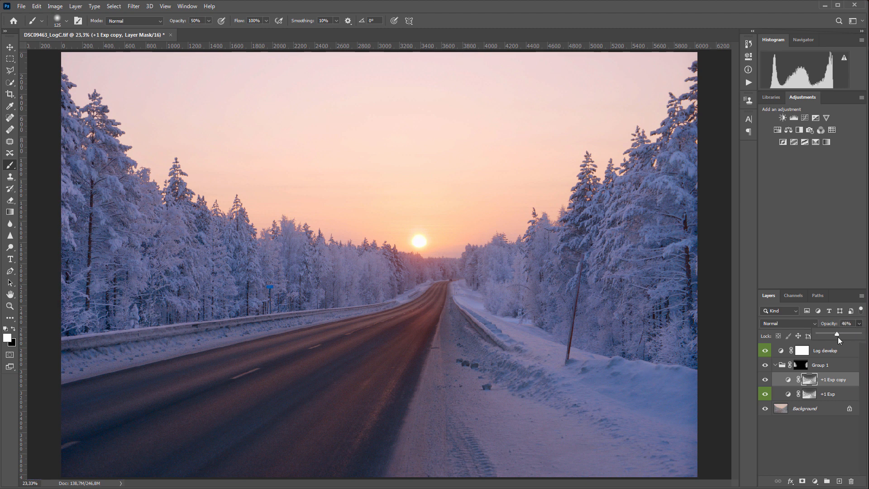
{"action": "mouse_move", "coordinate": [823, 368]}
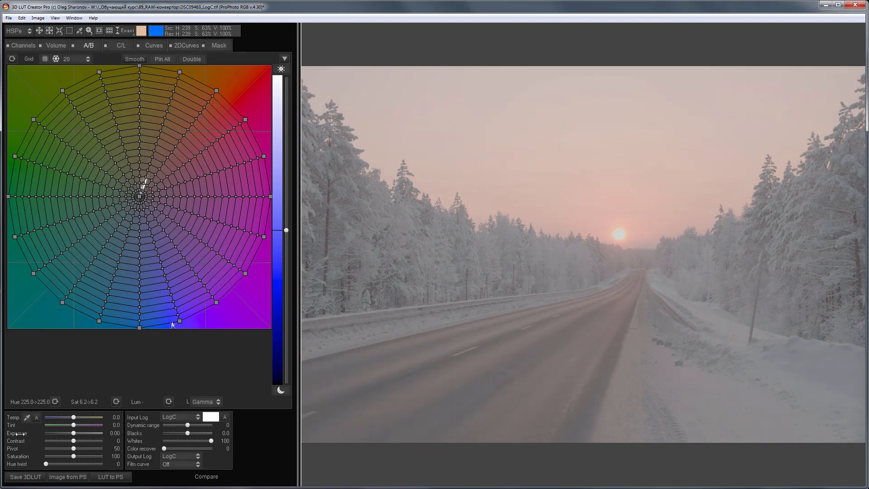
Raise the Temp slider to about 13.8 for a warmer grade
{"action": "left_click_drag", "start_coordinate": [71, 417], "coordinate": [76, 417]}
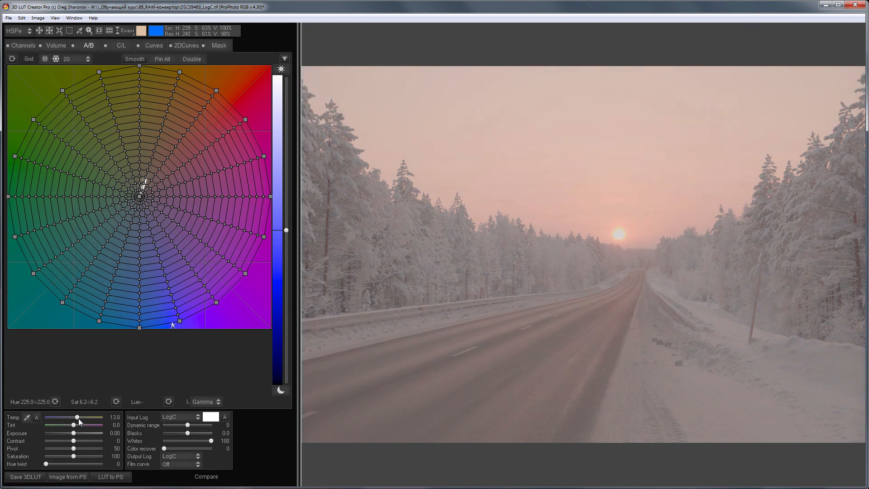
{"action": "left_click_drag", "start_coordinate": [70, 426], "coordinate": [77, 426]}
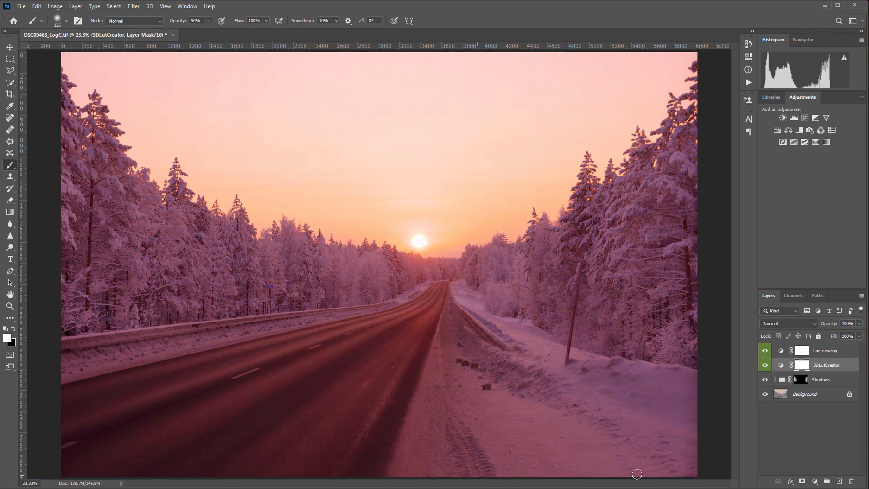
Rename the 3DLutCreator warming layer to 'WB'
{"action": "double_click", "coordinate": [827, 364]}
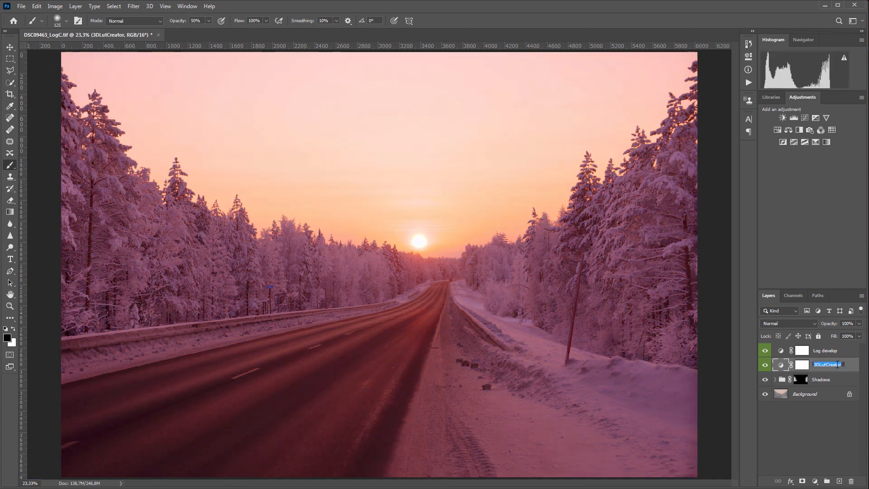
{"action": "type", "text": "WB"}
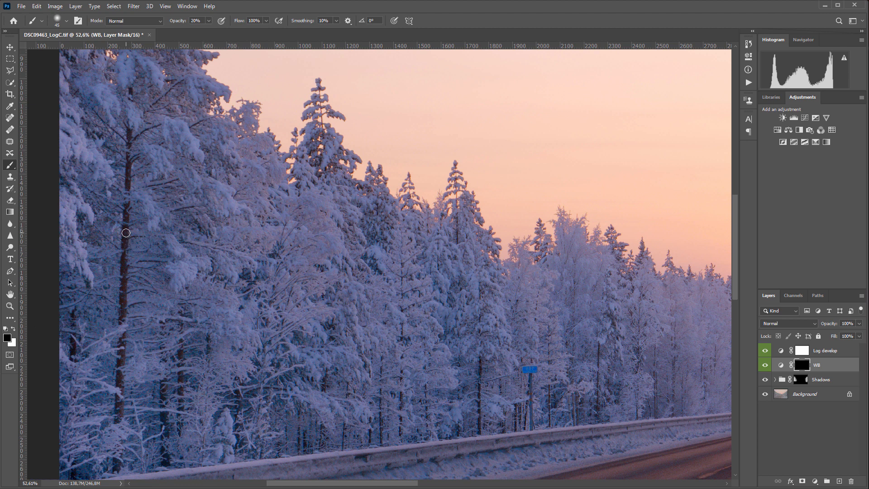
Paint warmth back onto the left and right pine trunks through the WB mask
{"action": "left_click_drag", "start_coordinate": [125, 233], "coordinate": [126, 334]}
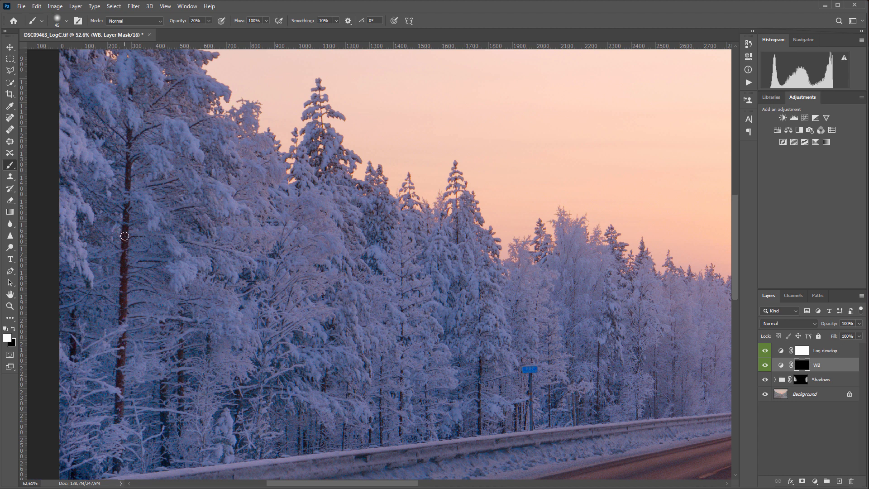
{"action": "left_click_drag", "start_coordinate": [125, 236], "coordinate": [128, 138]}
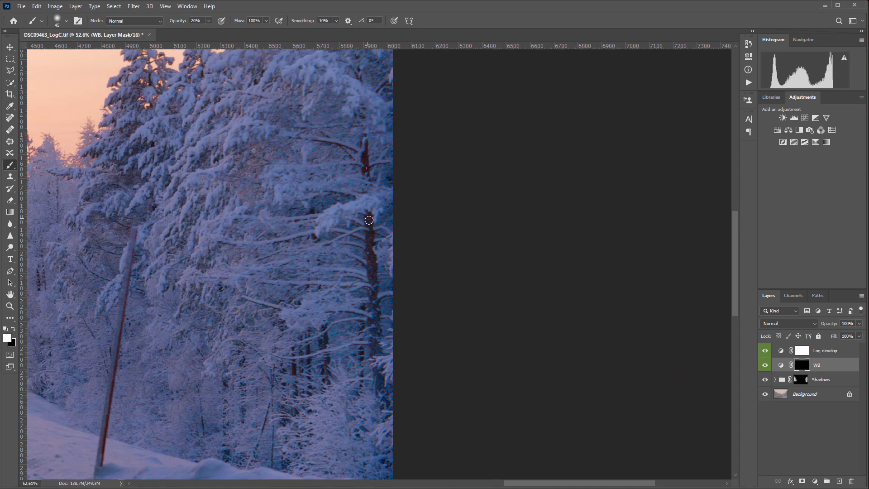
{"action": "left_click_drag", "start_coordinate": [369, 220], "coordinate": [371, 310]}
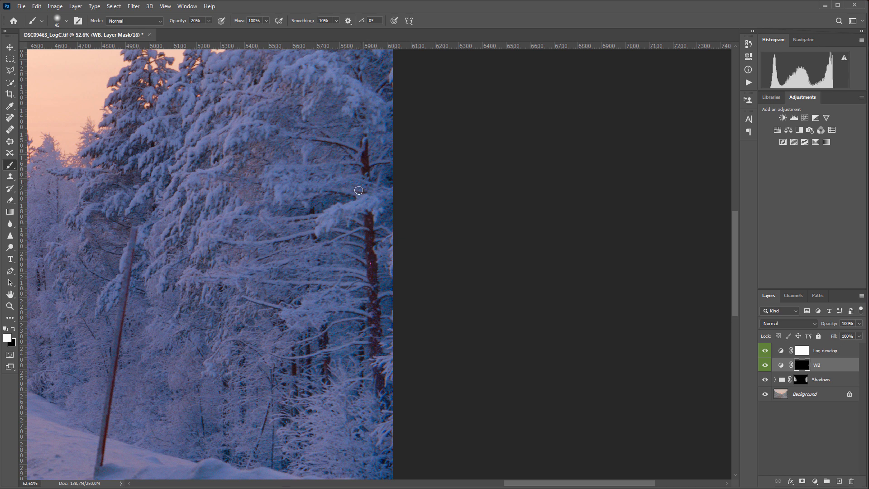
Fit the photo in view and hide the layers above Background
{"action": "left_click", "coordinate": [766, 364]}
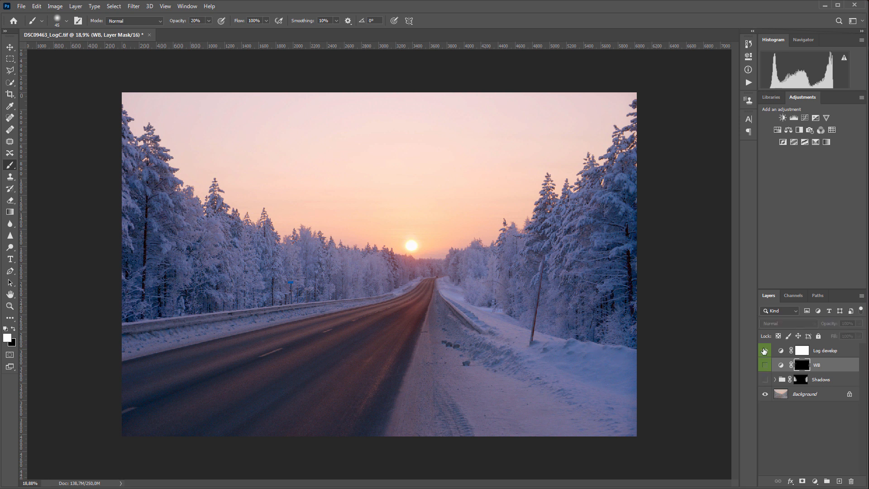
{"action": "left_click", "coordinate": [804, 394]}
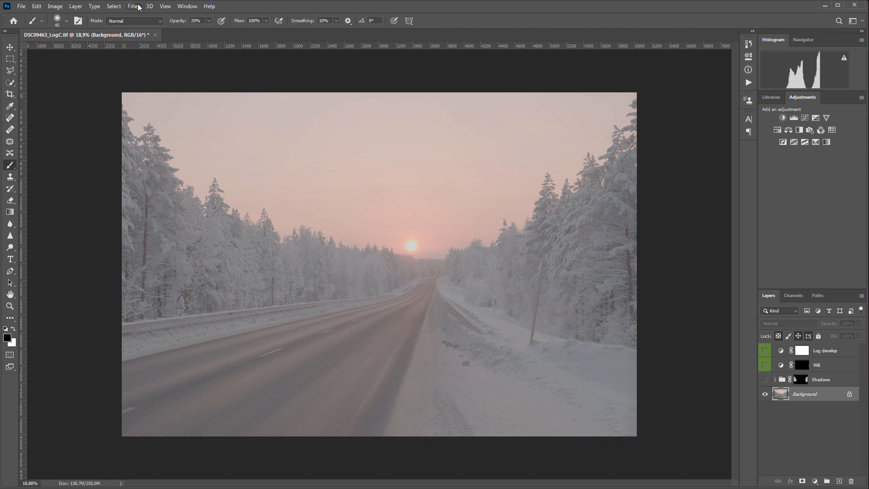
Run Filter > Noise > Reduce Noise on the Background layer and confirm it
{"action": "left_click", "coordinate": [132, 6]}
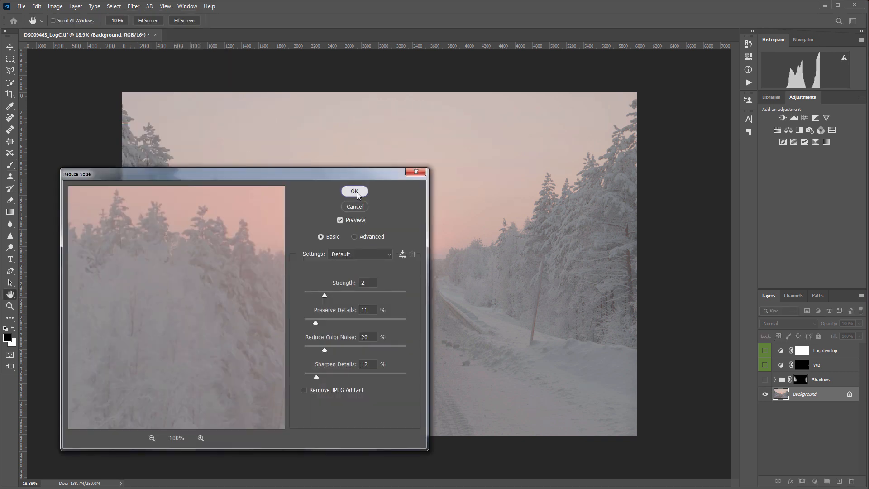
{"action": "left_click", "coordinate": [354, 191]}
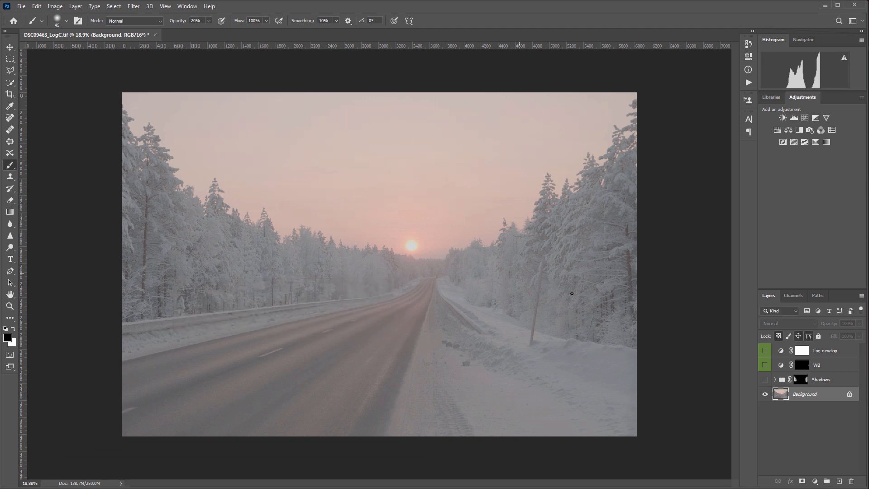
{"action": "left_click", "coordinate": [766, 350]}
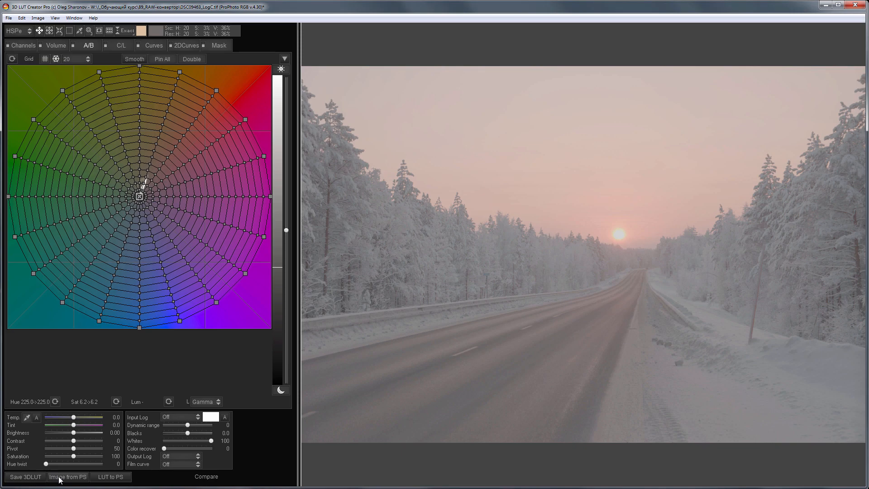
Load the Photoshop image and enable stacked Double grids for hue editing
{"action": "left_click", "coordinate": [68, 477]}
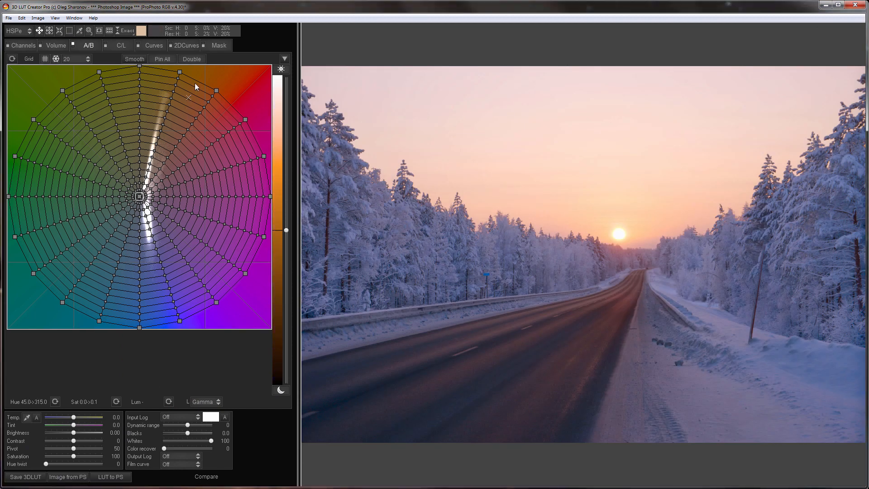
{"action": "left_click", "coordinate": [191, 60]}
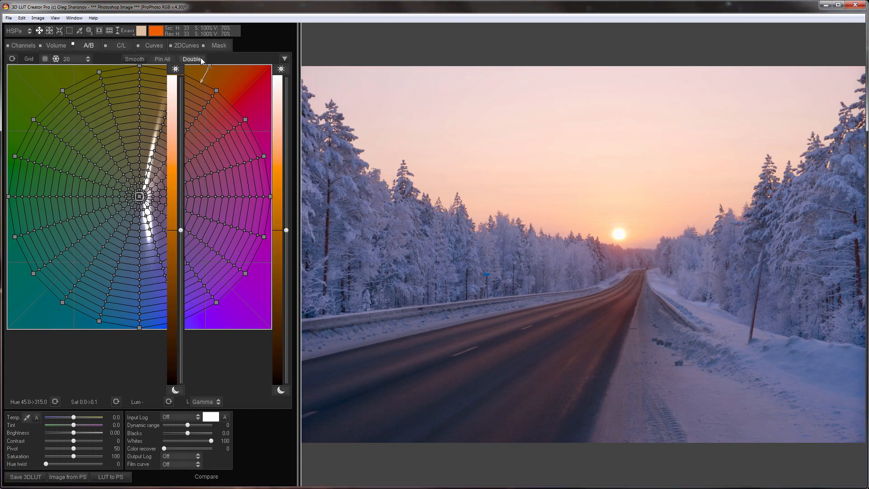
{"action": "left_click", "coordinate": [191, 60]}
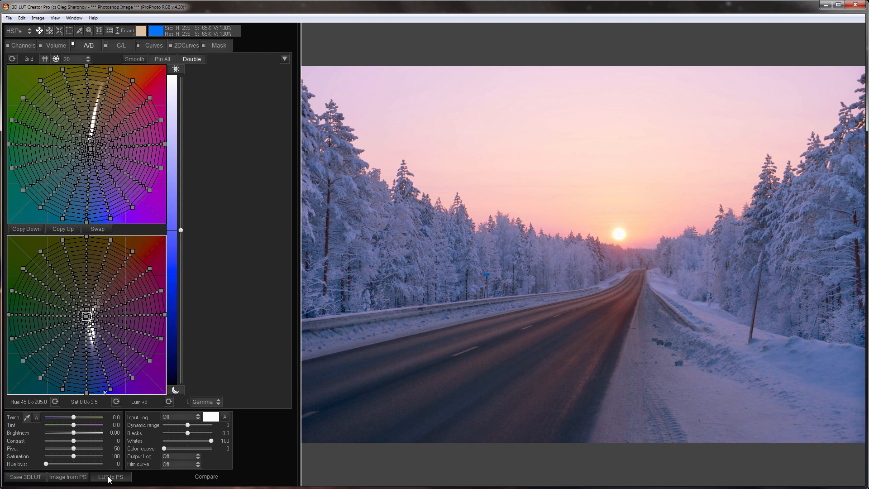
Send the crimson-sky, cool-forest grade back to Photoshop as a new top layer
{"action": "left_click", "coordinate": [109, 477]}
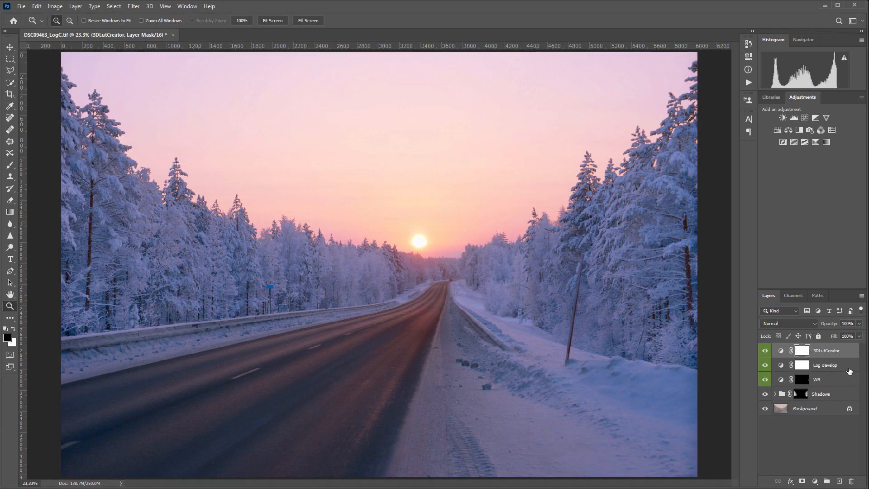